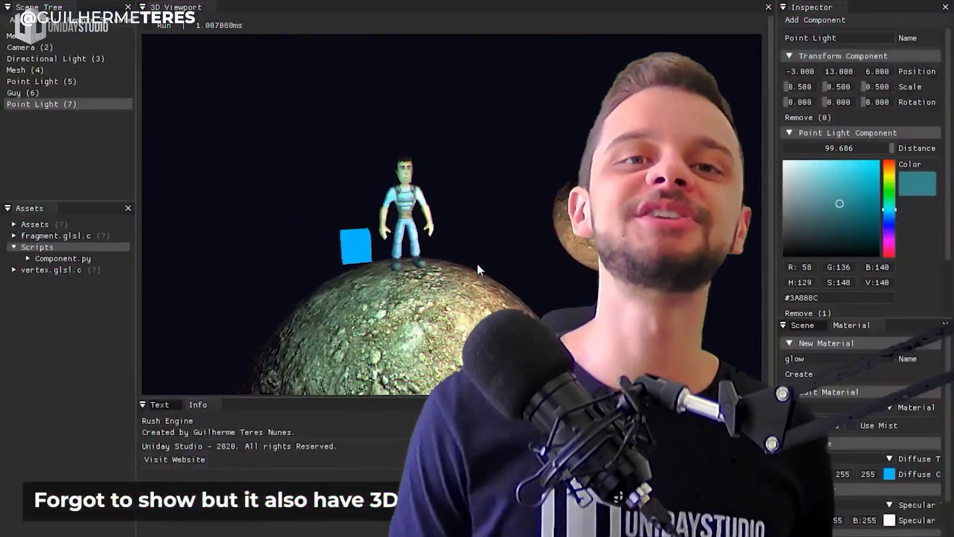
Switch from the RushEngine editor to Visual Studio showing Window::SpawnWindow with SDL and OpenGL attributes.
click(20, 69)
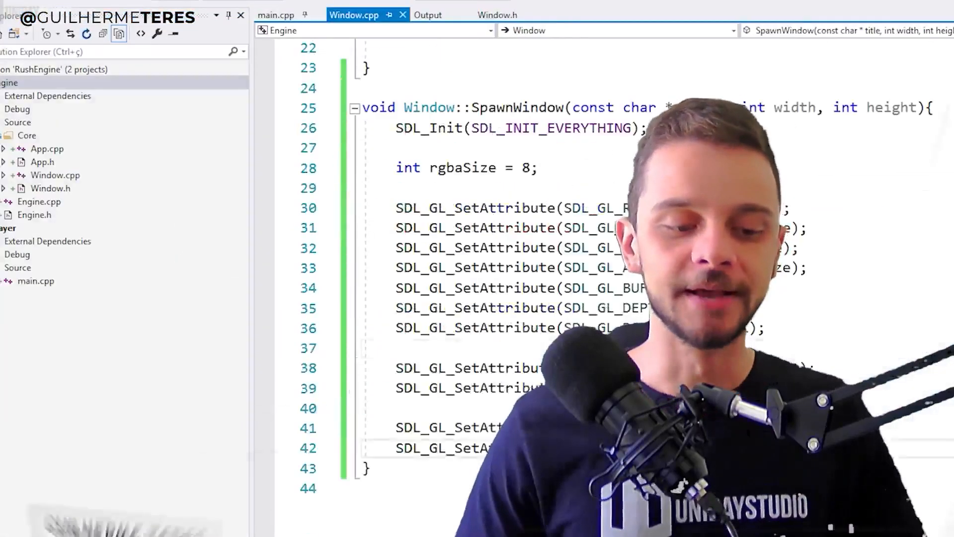
Review Shader.h/.cpp, Mesh.h/.cpp and App::Render with glClearColor, then reach Entity.h's GetComponent<T>.
click(413, 15)
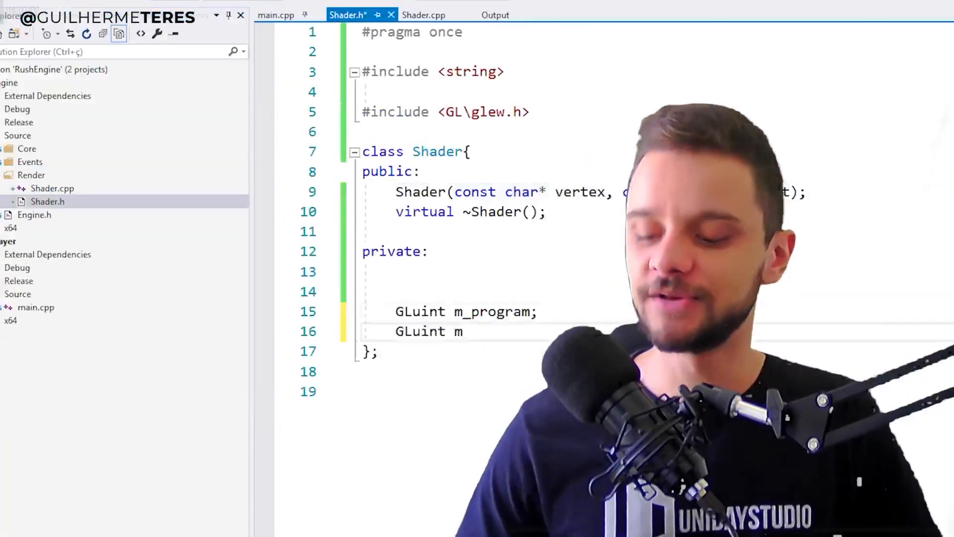
click(423, 15)
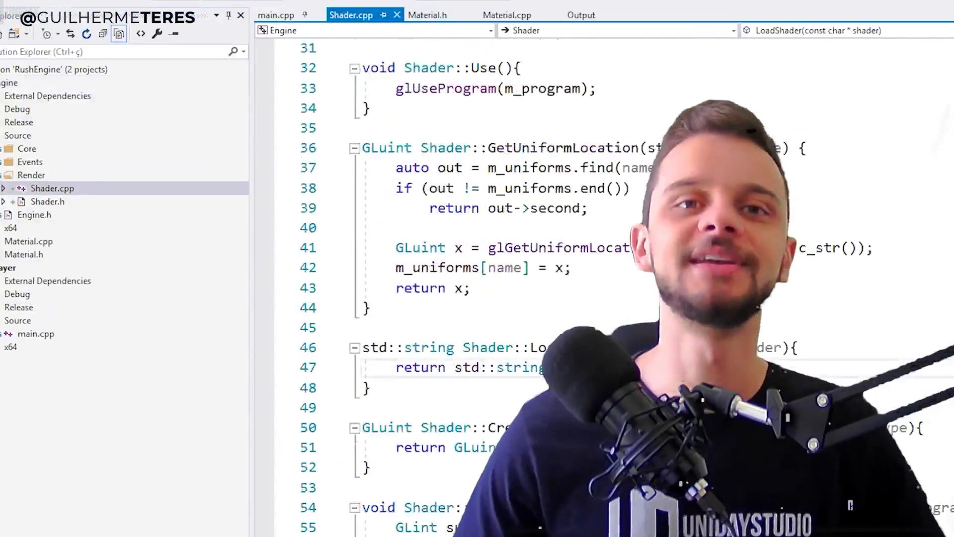
click(429, 15)
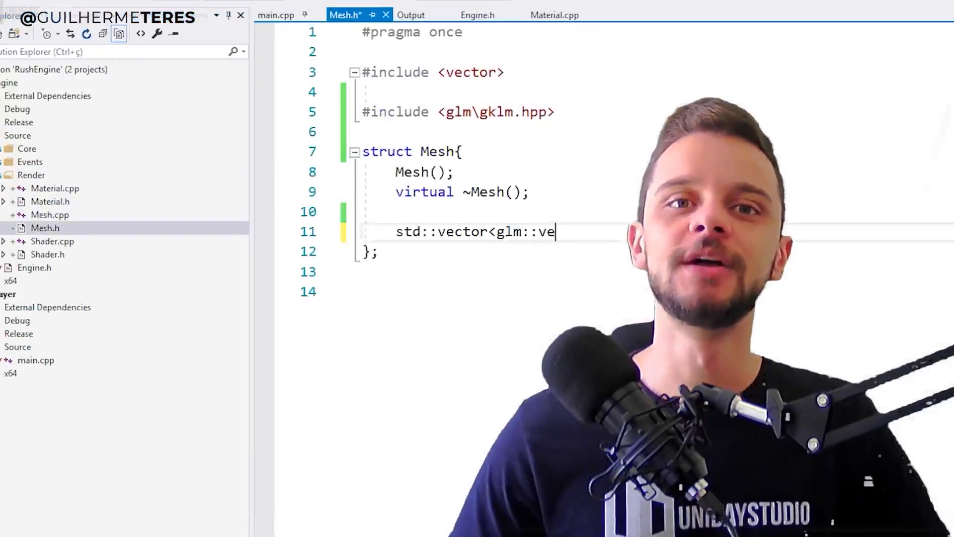
click(479, 15)
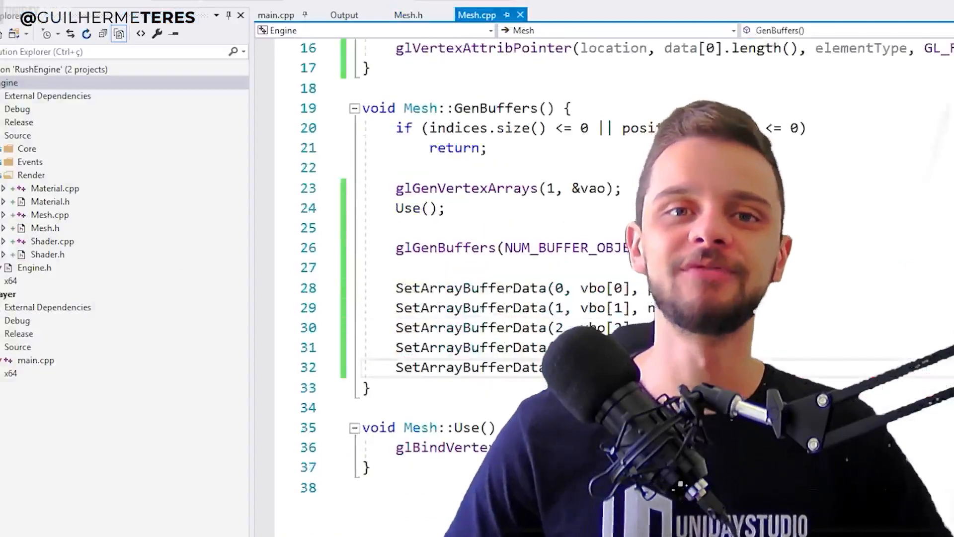
scroll(up, 3)
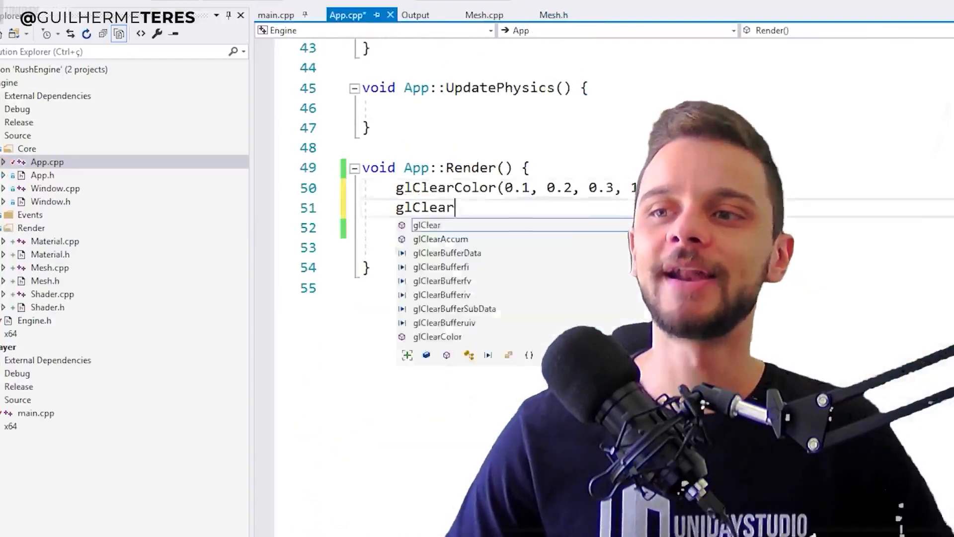
click(275, 15)
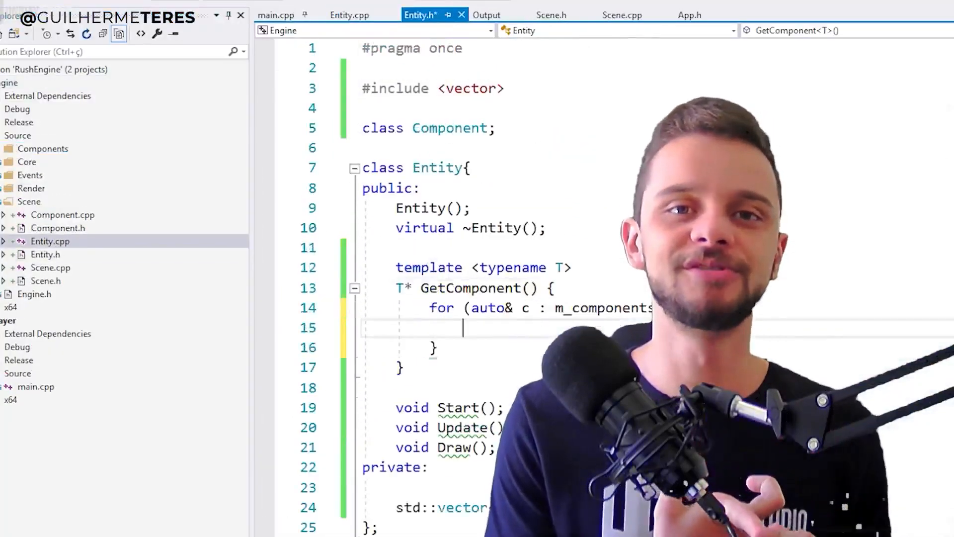
Go through Entity.cpp loops, App scene functions, Scene.h, MeshComponent::Draw and main.cpp scene creation.
click(348, 15)
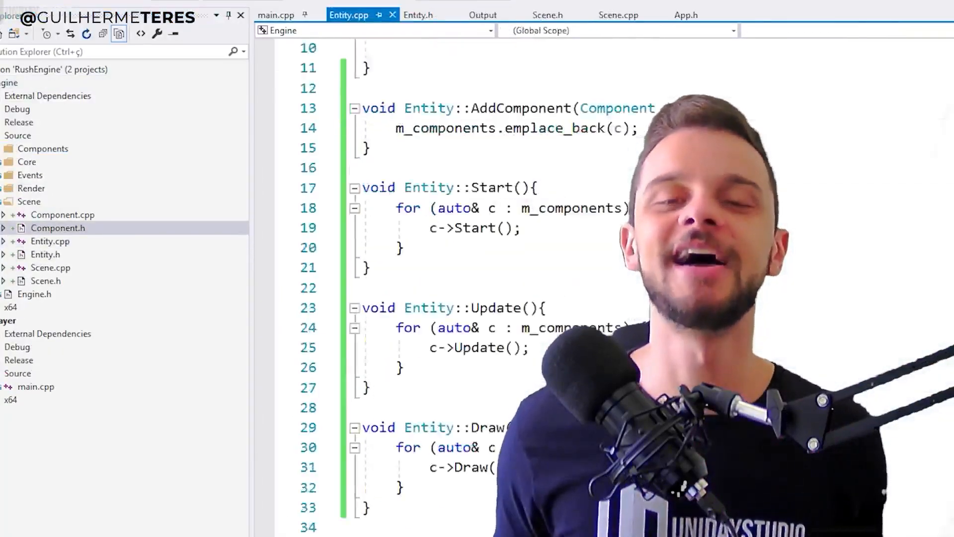
click(543, 15)
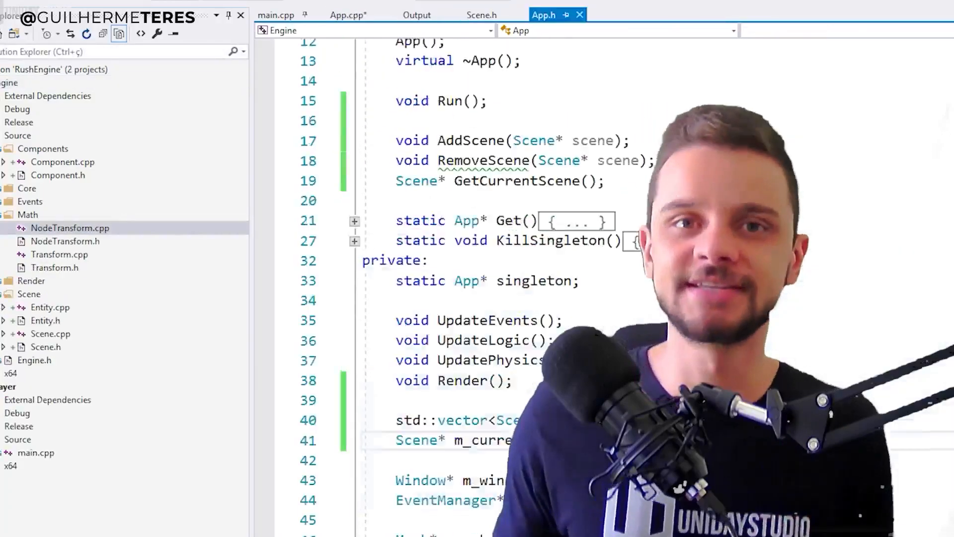
right_click(43, 148)
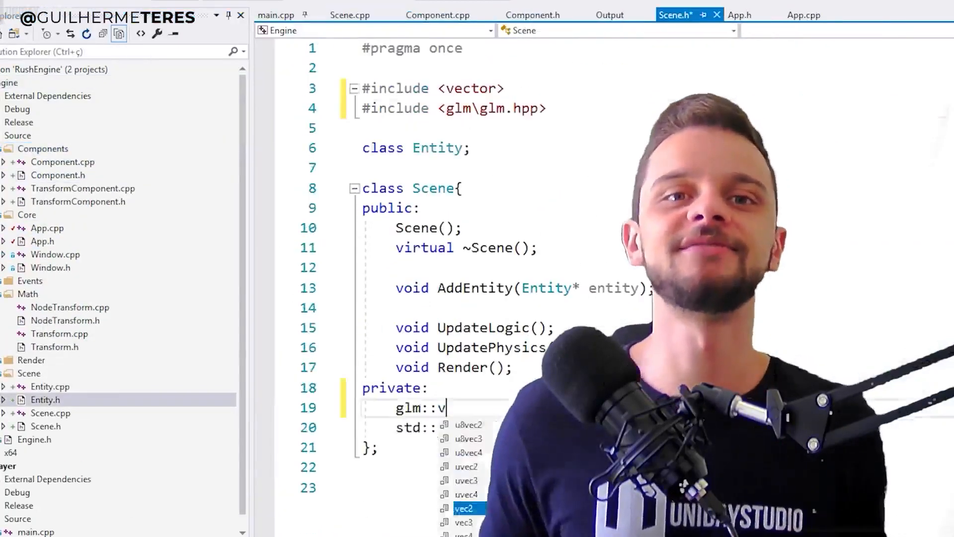
click(803, 15)
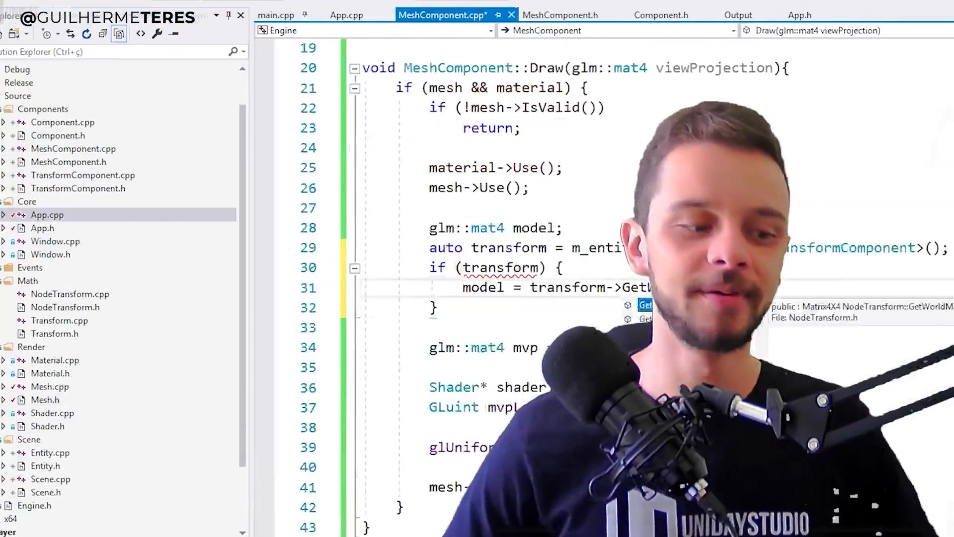
click(275, 15)
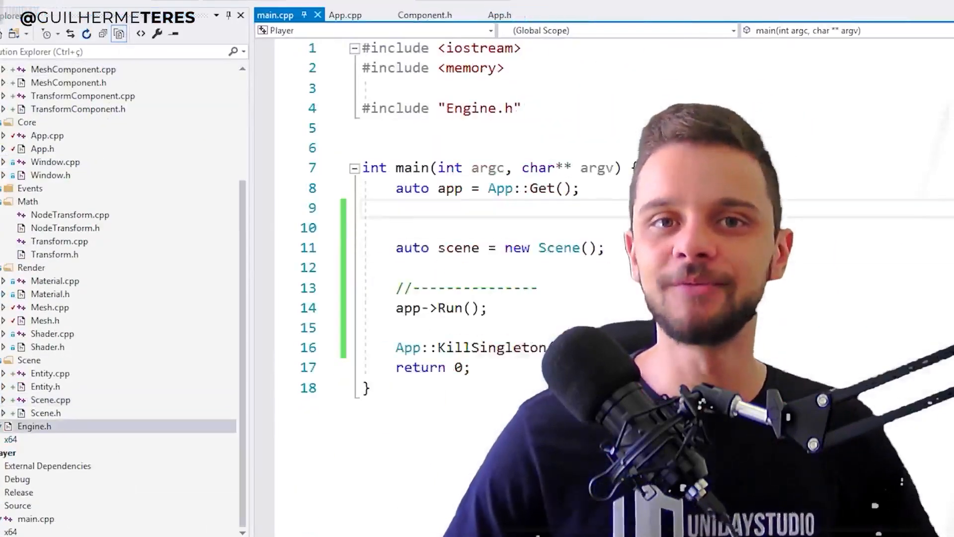
click(682, 15)
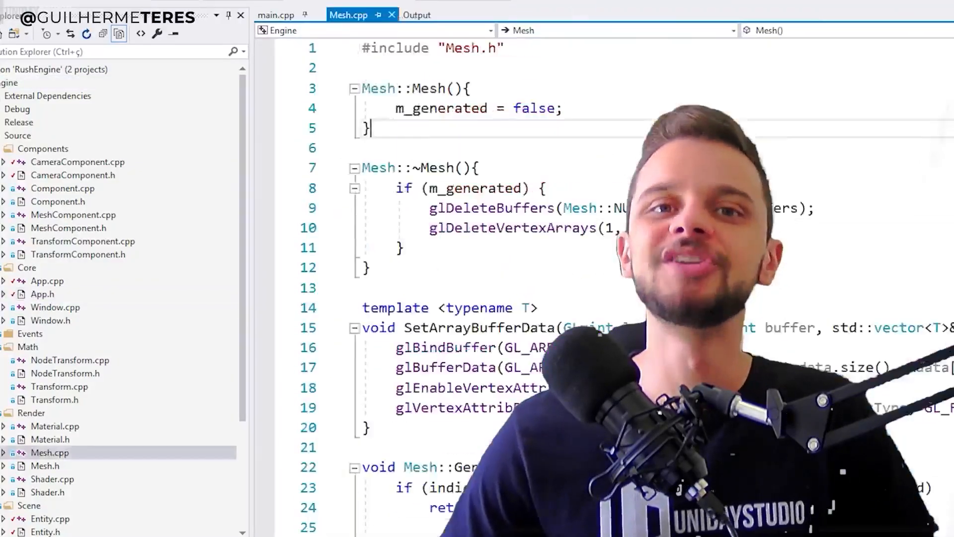
Show Data::ImportAiMesh with tangents, Material shader-name constructors and meshEntity/cube using Mat1 in main.cpp.
scroll(down, 3)
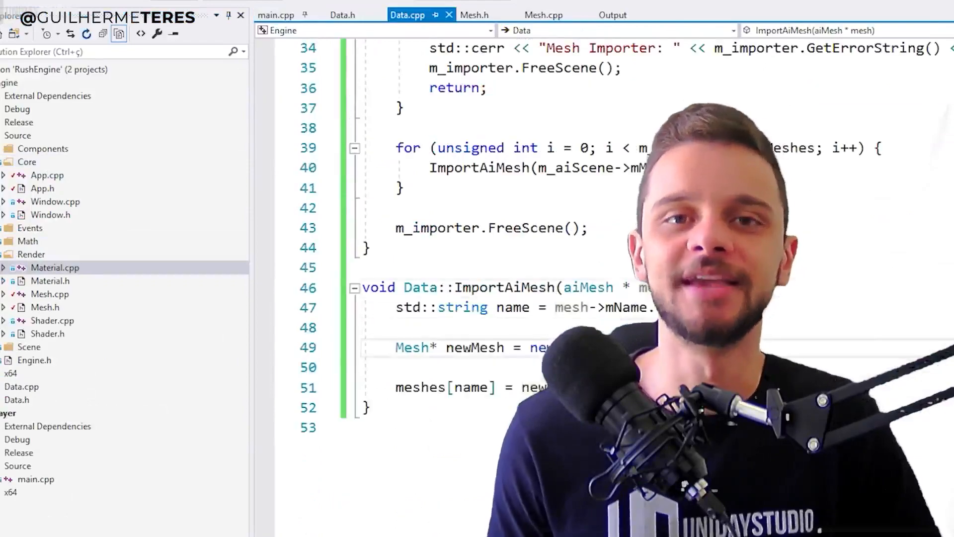
scroll(down, 3)
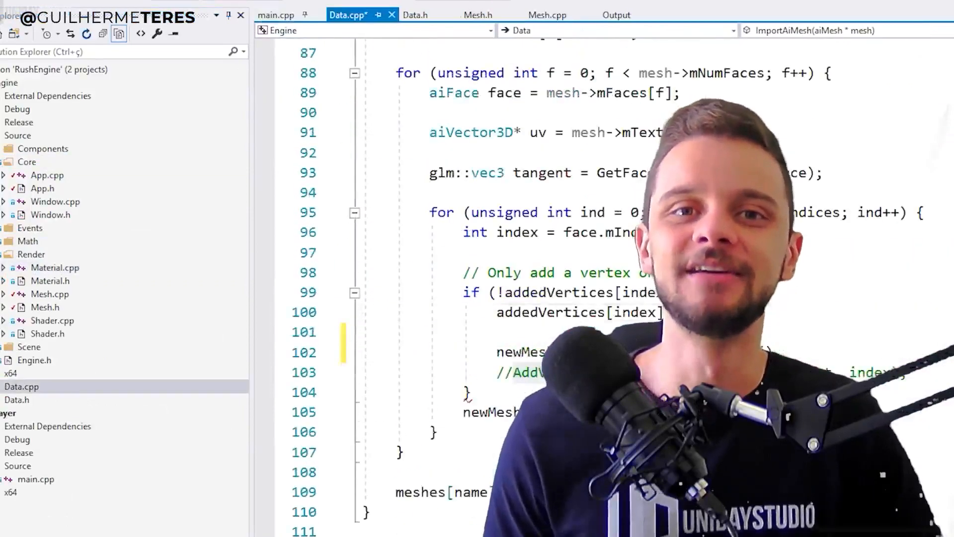
scroll(down, 3)
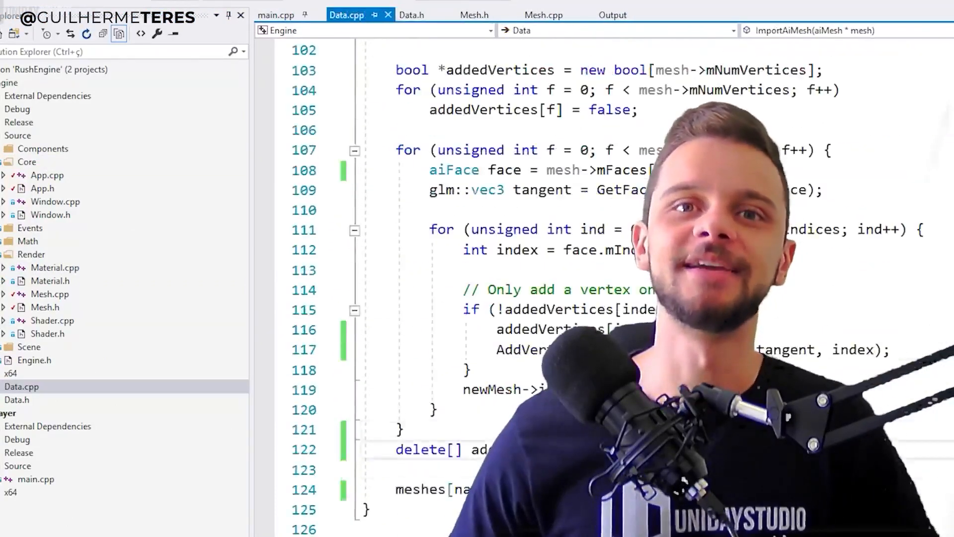
click(275, 15)
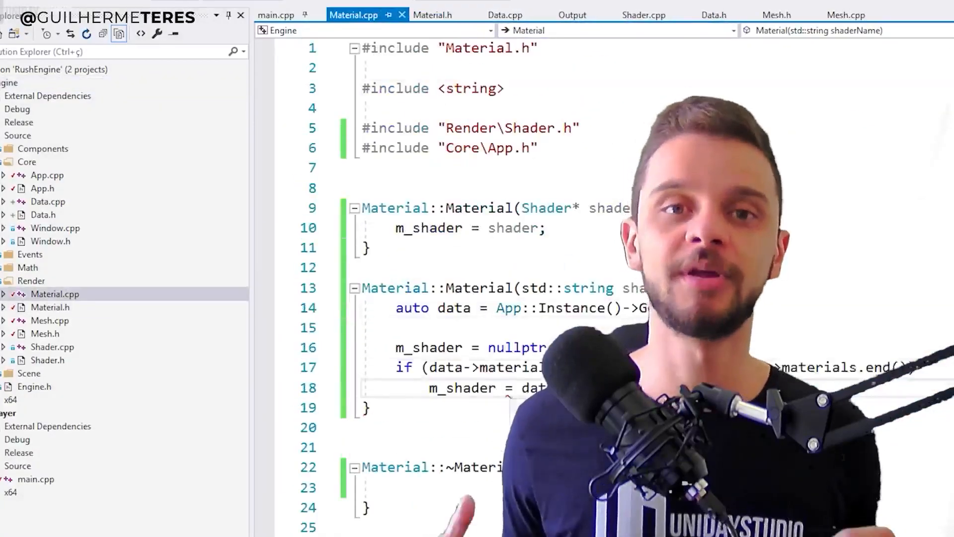
click(274, 15)
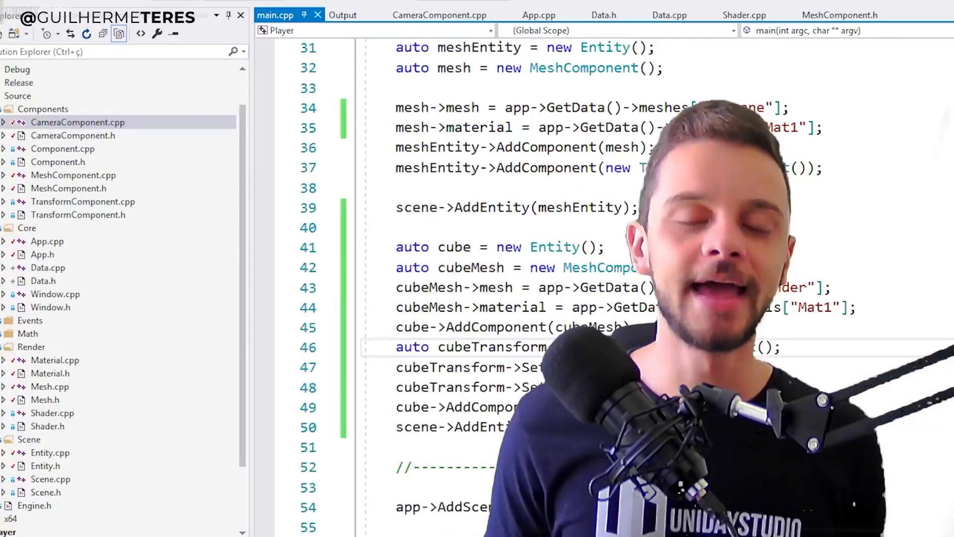
Show PhysicsWorld add/remove rigid bodies, RigidBodyComponent with Bullet includes and Texture constructor with Use(slot).
click(346, 15)
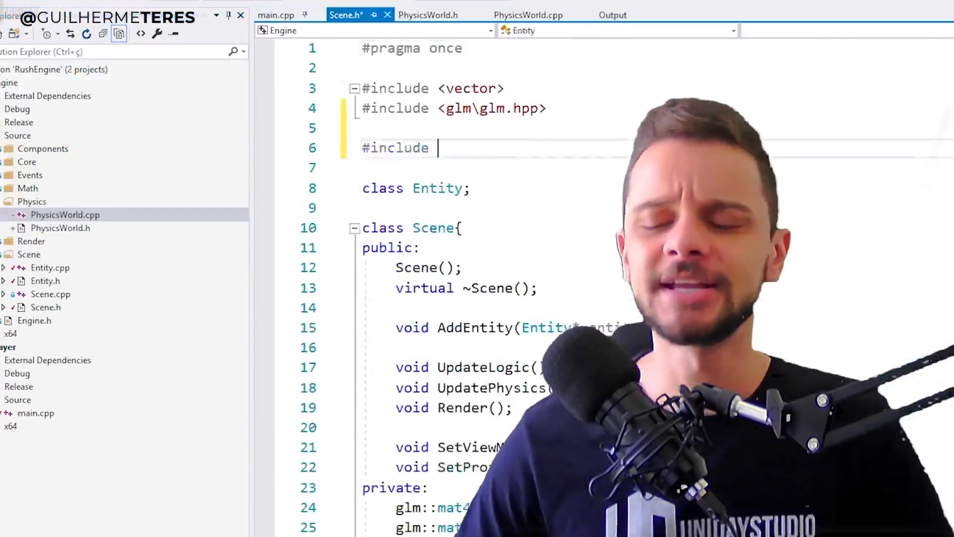
click(692, 15)
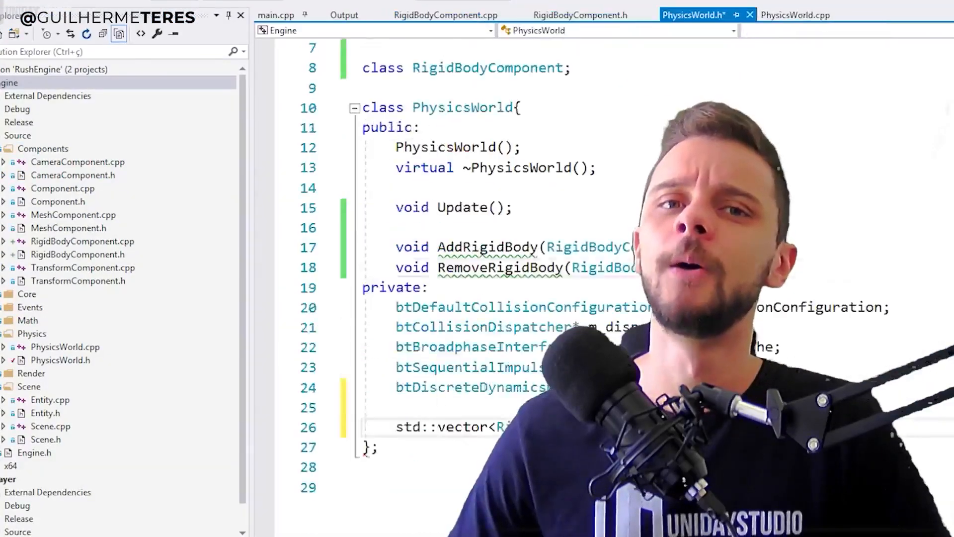
click(792, 15)
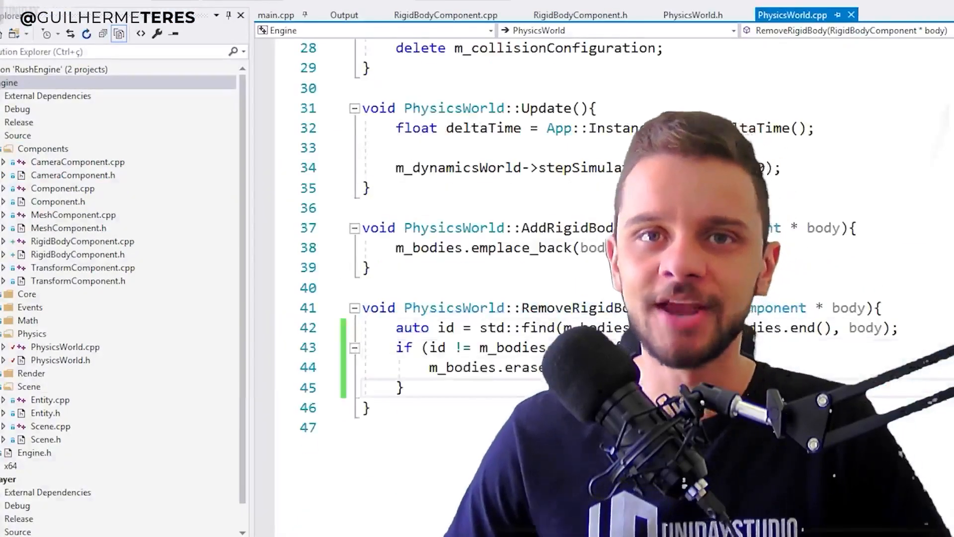
click(439, 15)
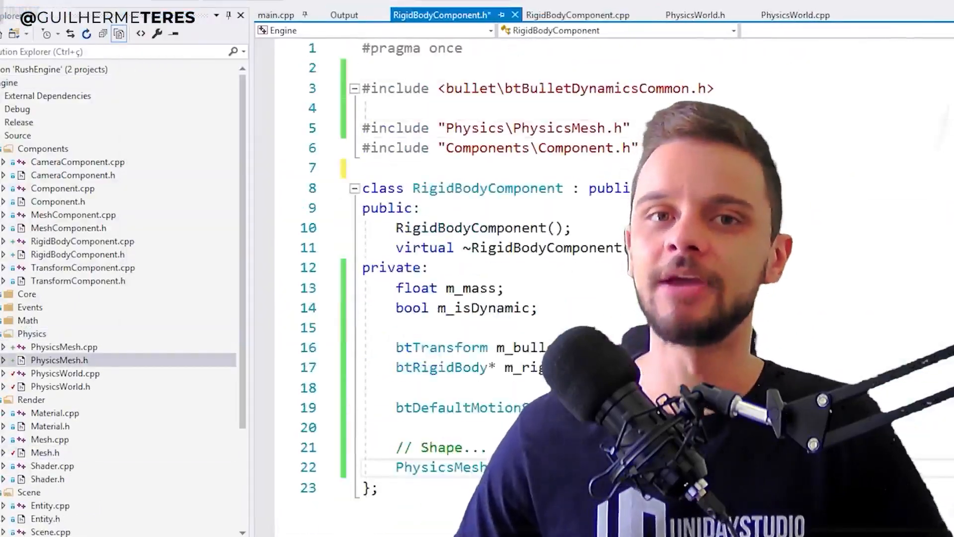
click(576, 15)
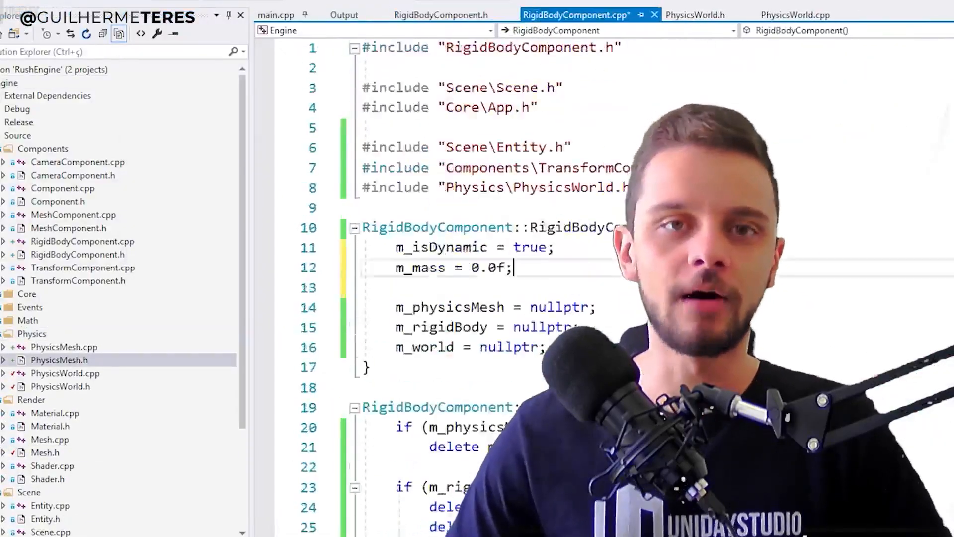
click(275, 15)
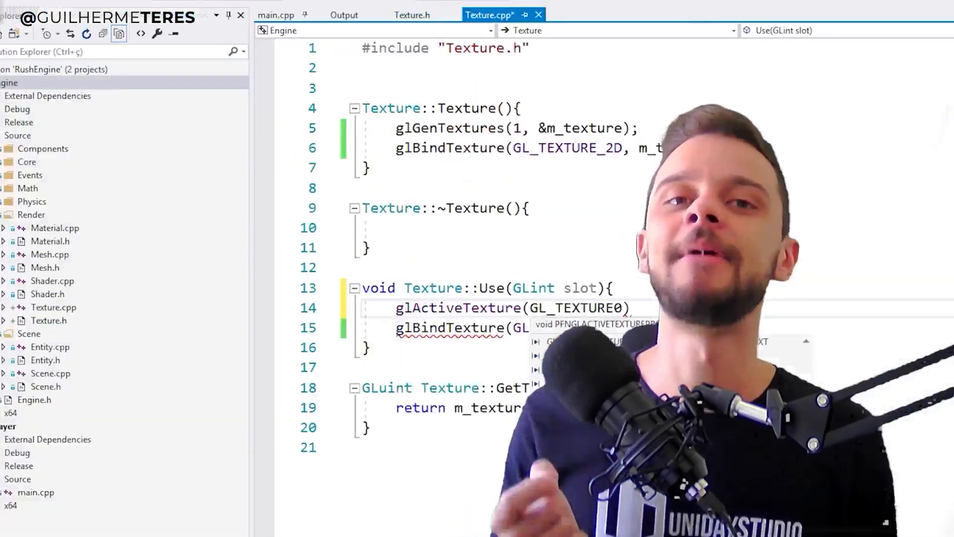
Show Material::Setup sending colours via glUniform4fv and Scene's AddPointLight, UseLights and ClearLights.
scroll(down, 3)
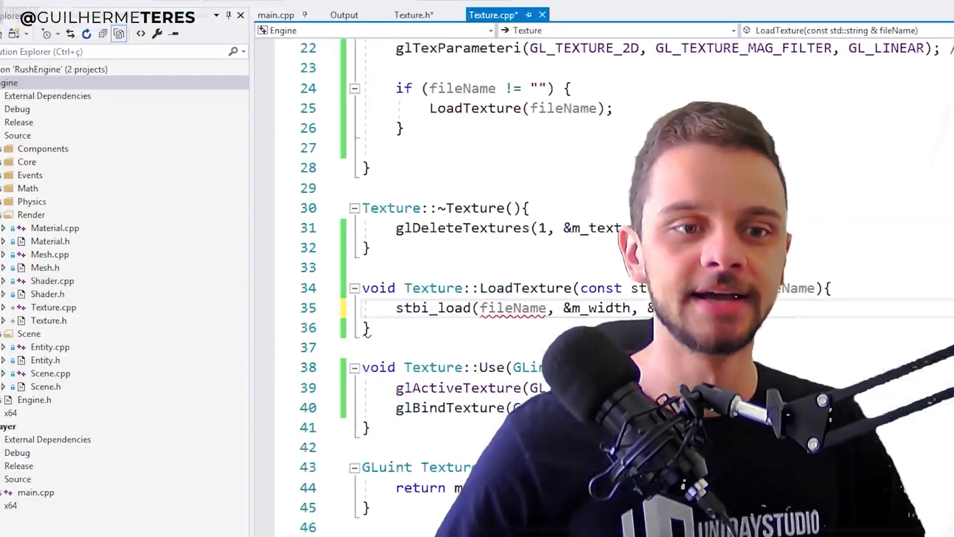
scroll(down, 3)
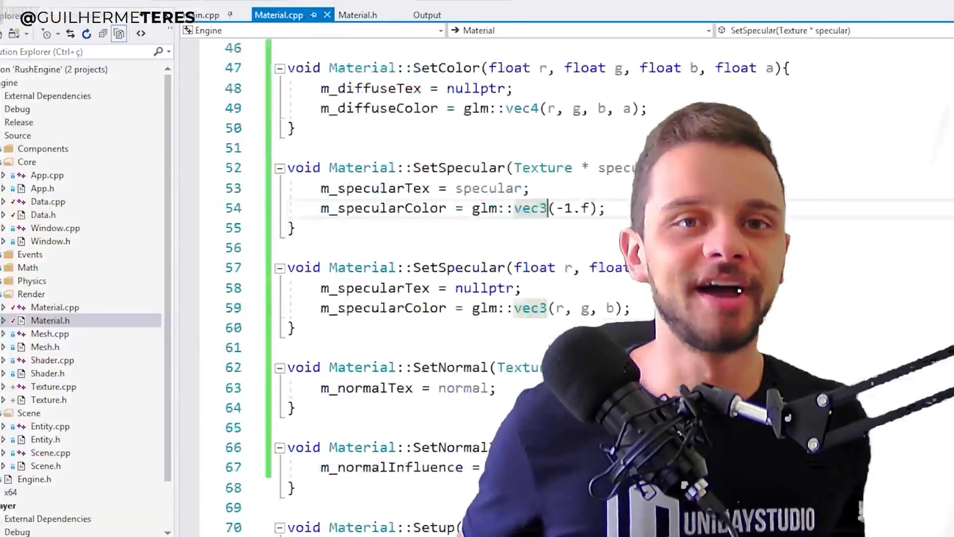
scroll(down, 3)
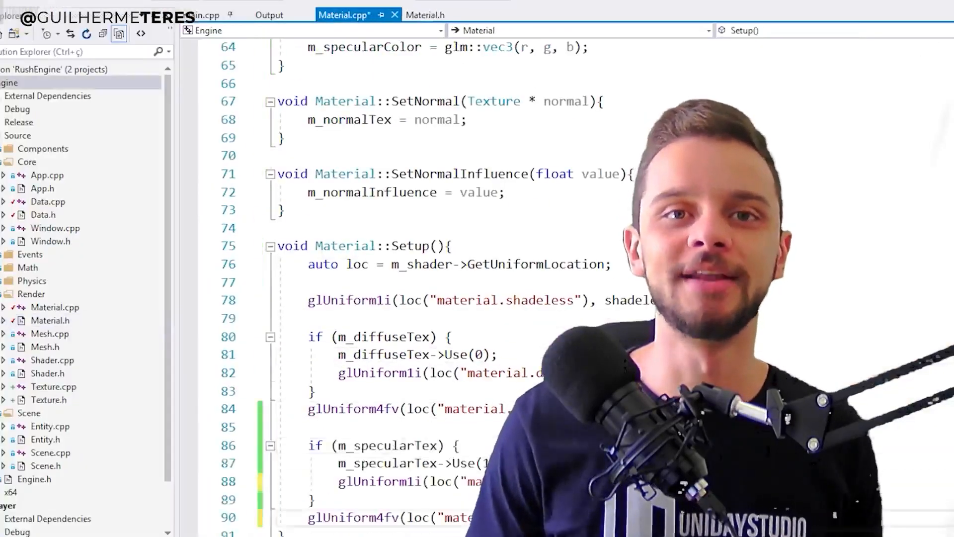
click(424, 14)
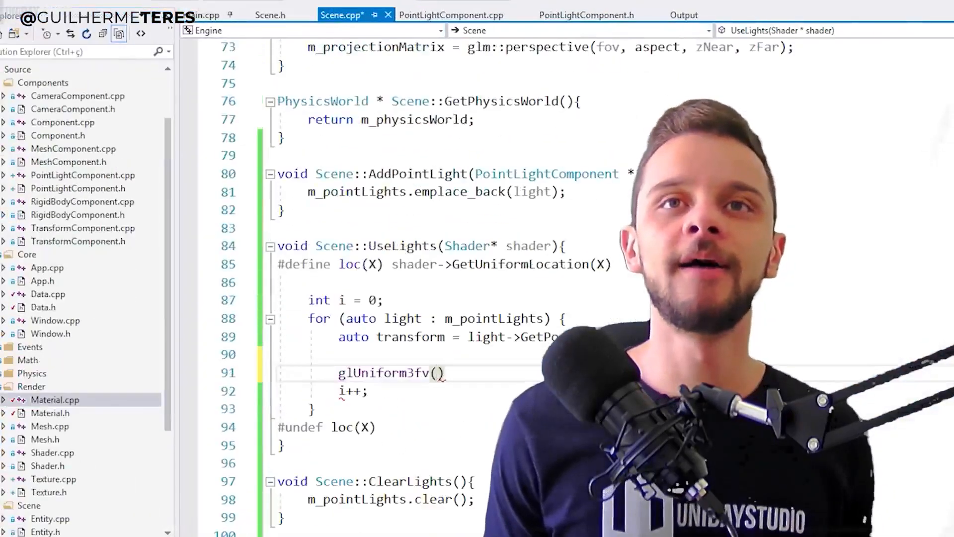
Write 'pointLight[i].position - fsIn.position;' in the fragment shader, then add light components and GuiManager docking flags.
click(279, 15)
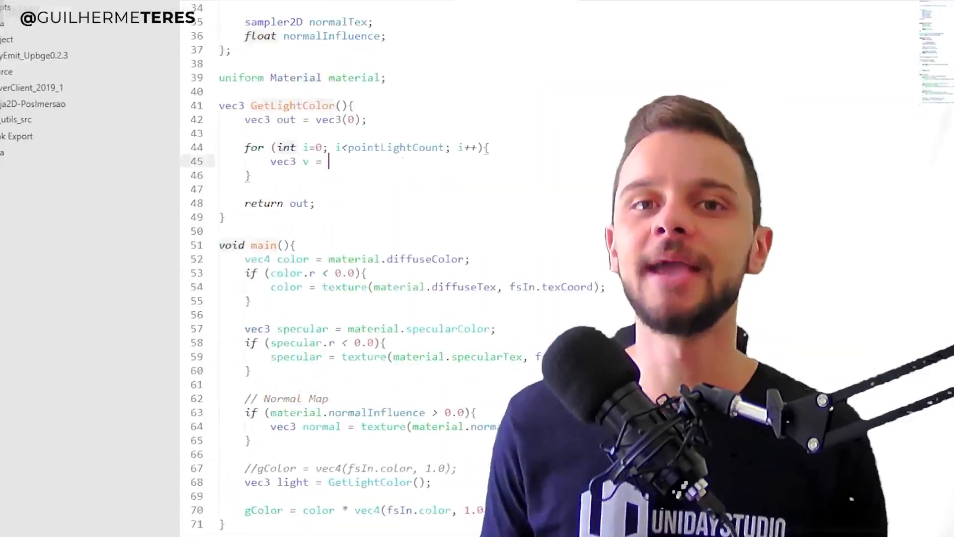
text(pointLight[i].position - fsIn.position;)
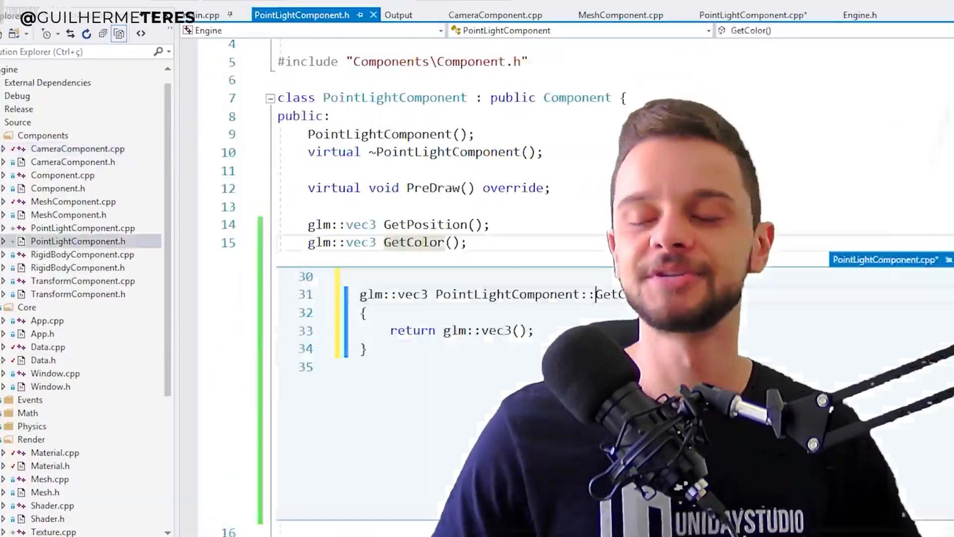
click(609, 15)
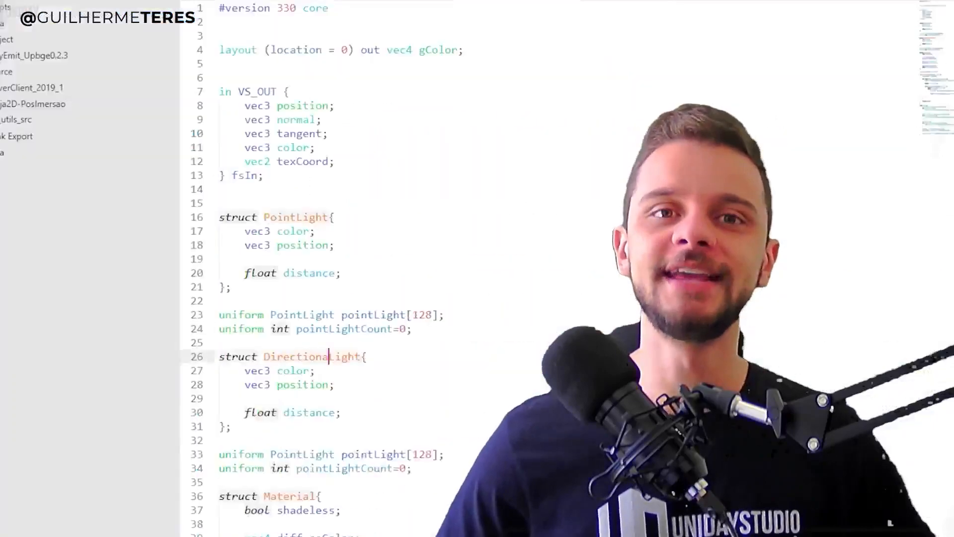
click(381, 15)
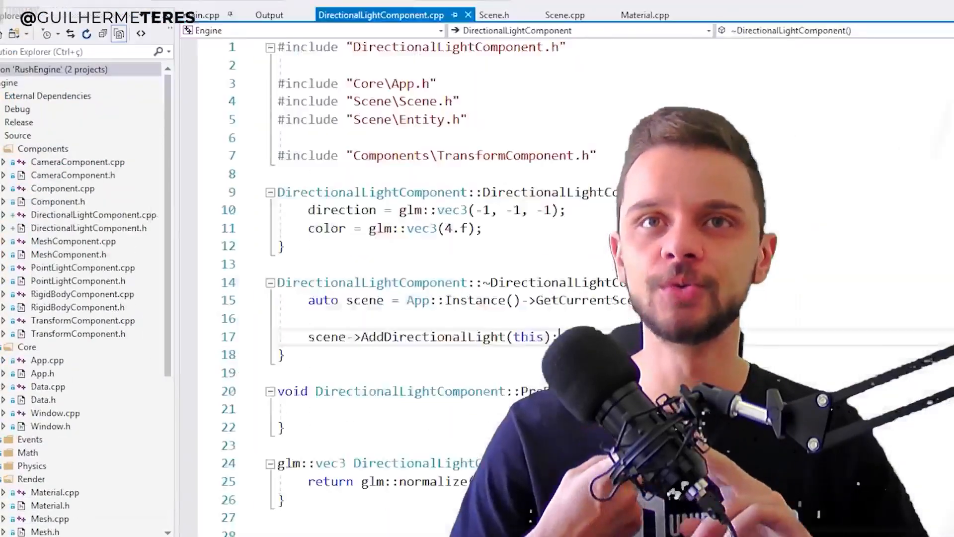
right_click(31, 148)
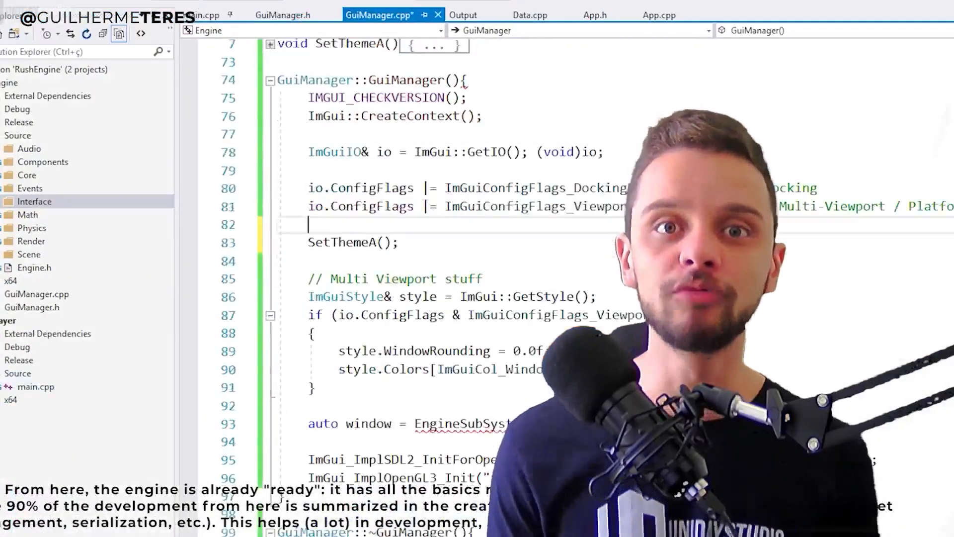
Read the LNK2001 and ImGui::DestroyPlatformWindows errors, then show the FrameBuffer constructor in FrameBuffer.cpp.
click(480, 15)
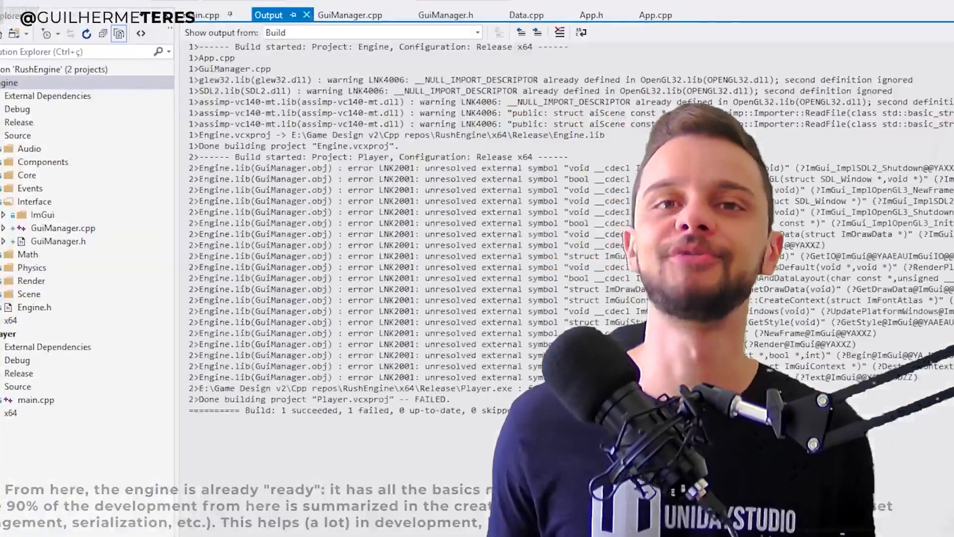
click(655, 15)
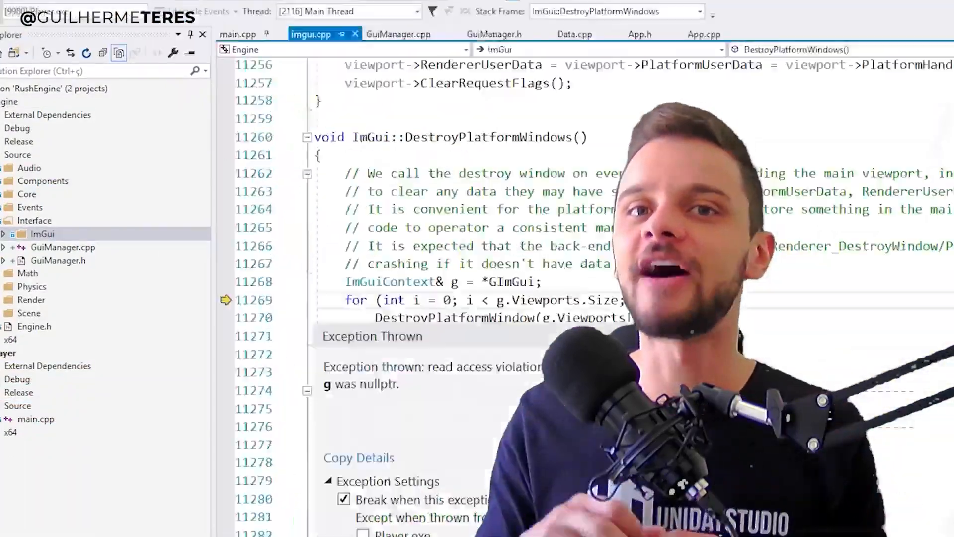
click(399, 34)
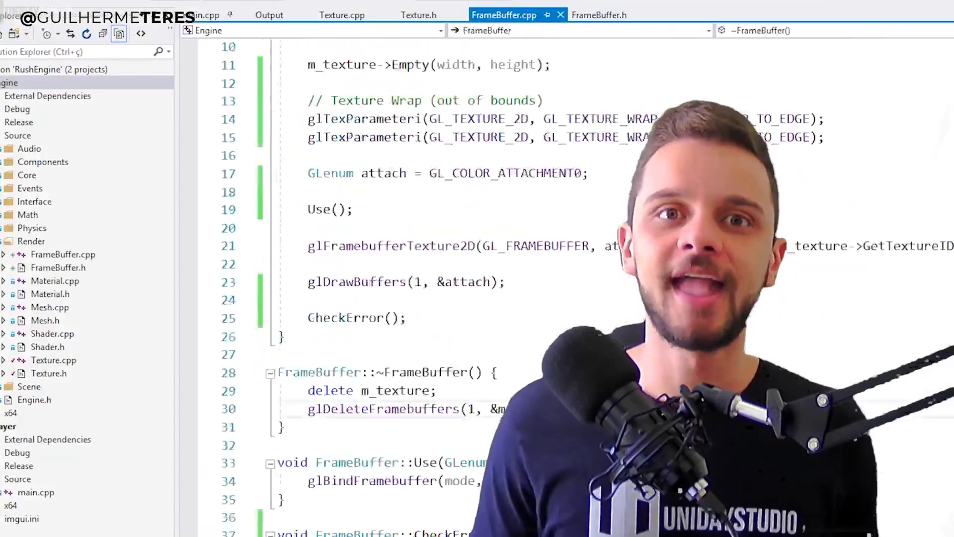
Add DrawToTexture to App, Texture::GetResolution, FrameBuffer::AddTexture, update App::Run and declare GuiEditor.h Draw methods.
click(343, 15)
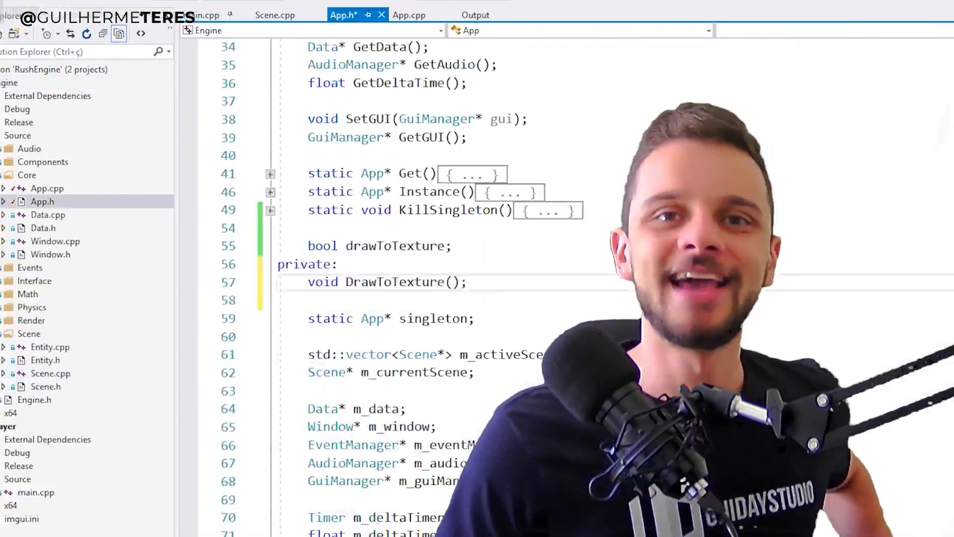
click(407, 15)
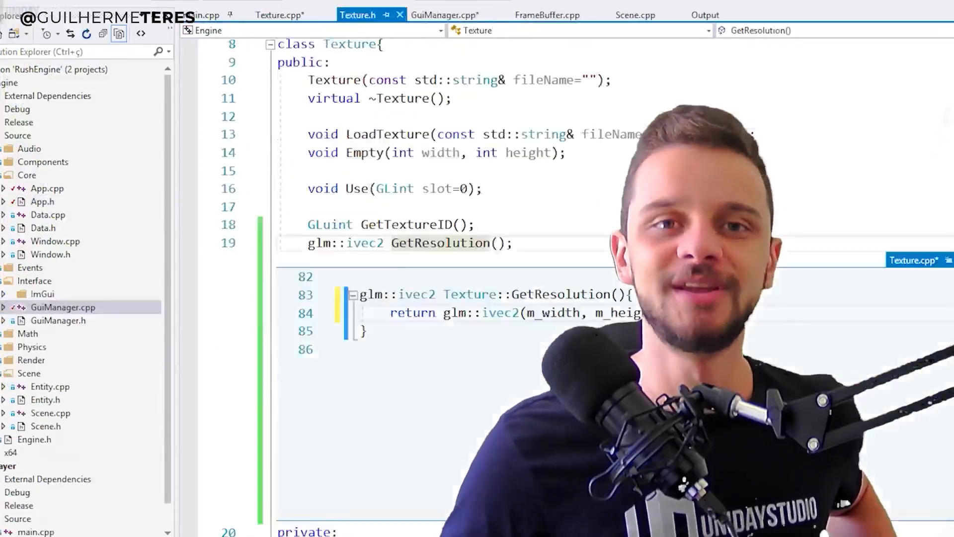
click(271, 15)
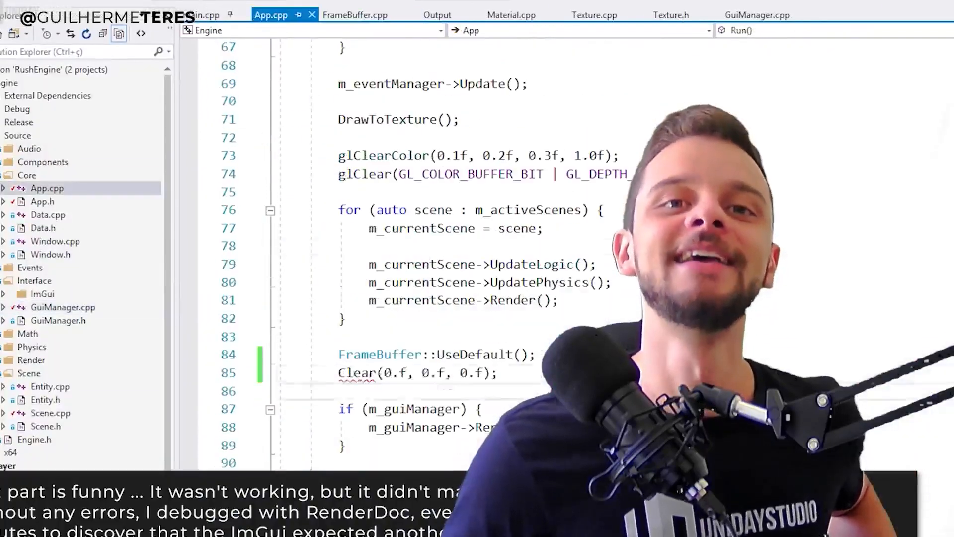
click(757, 15)
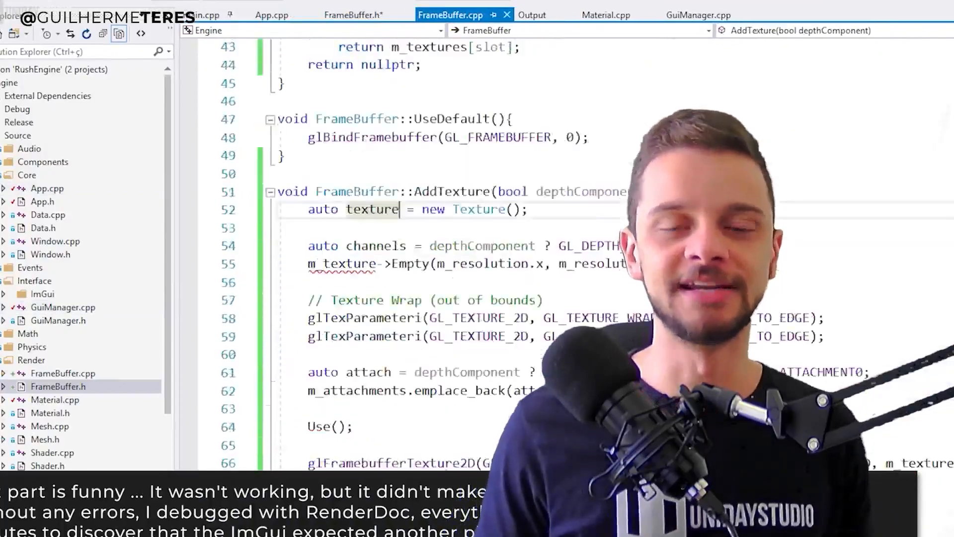
click(278, 15)
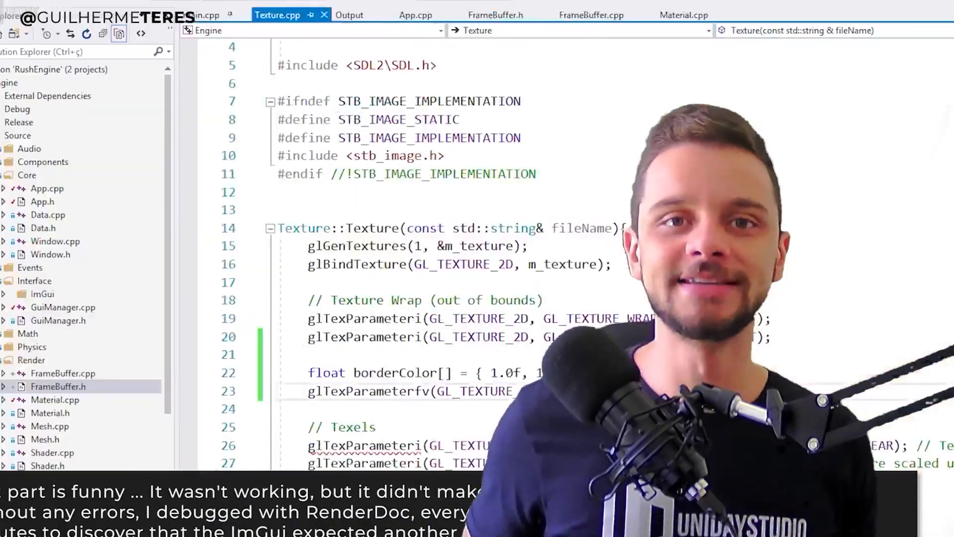
click(593, 15)
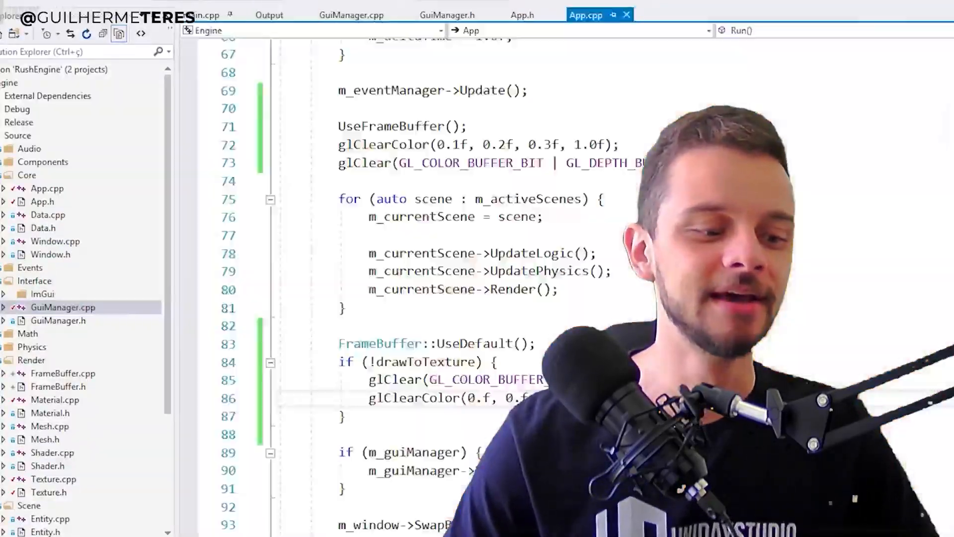
click(425, 34)
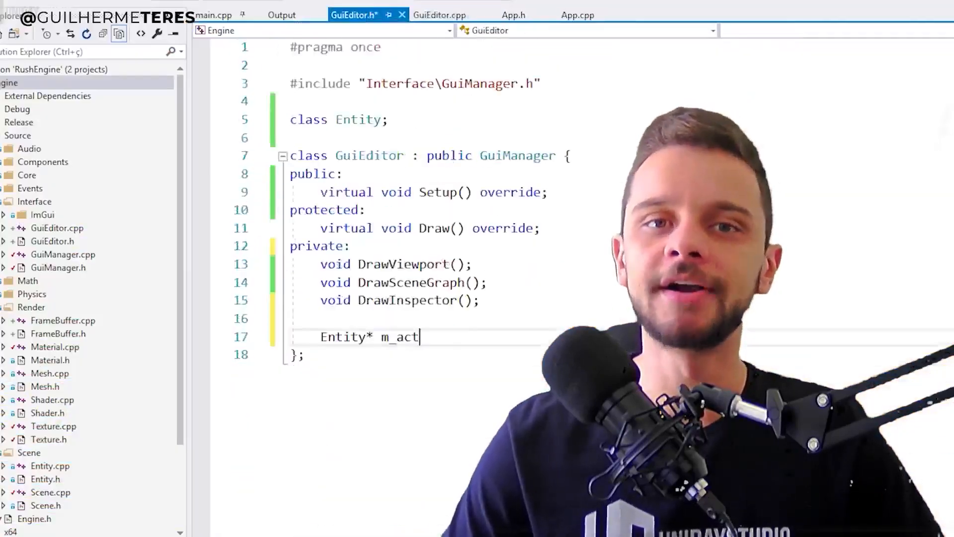
Add ImGui::SliderFloat DrawUI to PointLight and Transform components, then build the new Editor project with Tabs files.
click(295, 15)
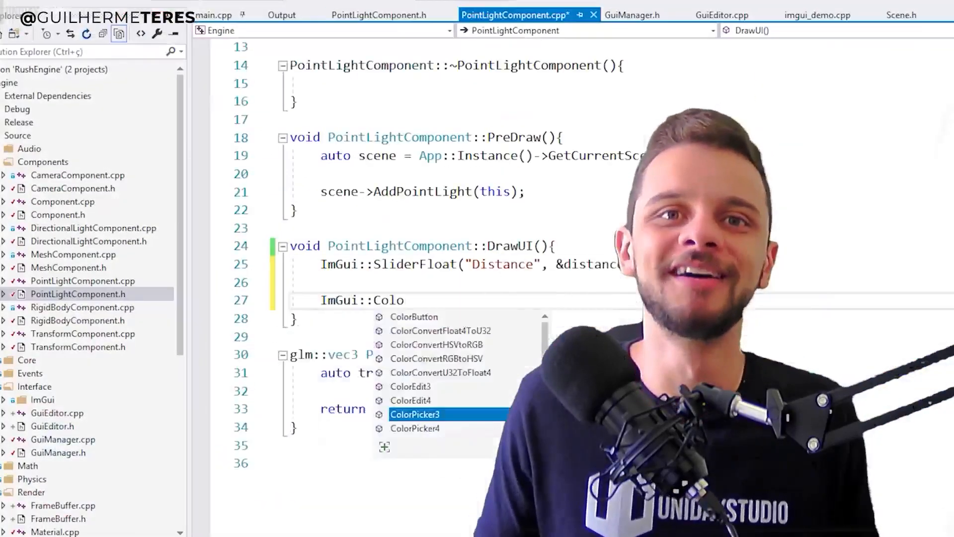
click(457, 15)
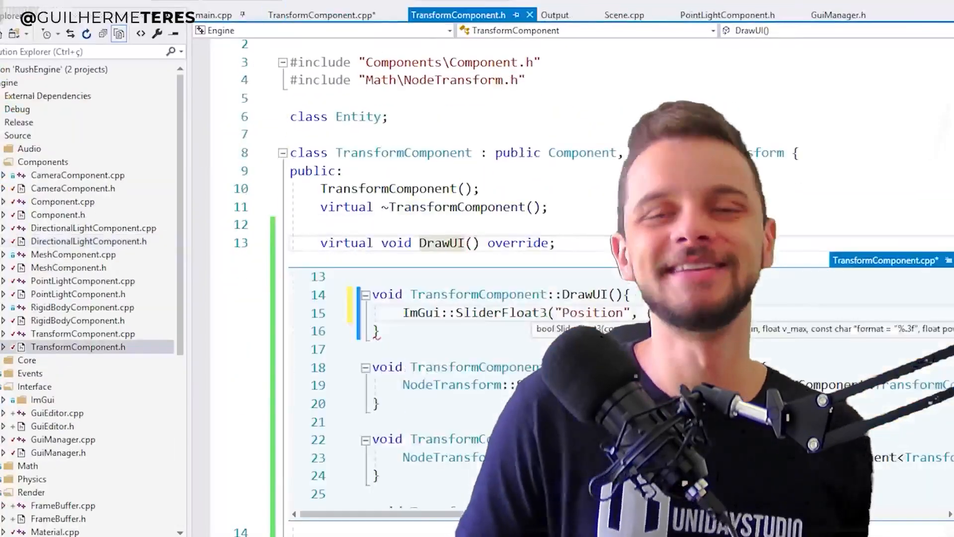
click(321, 15)
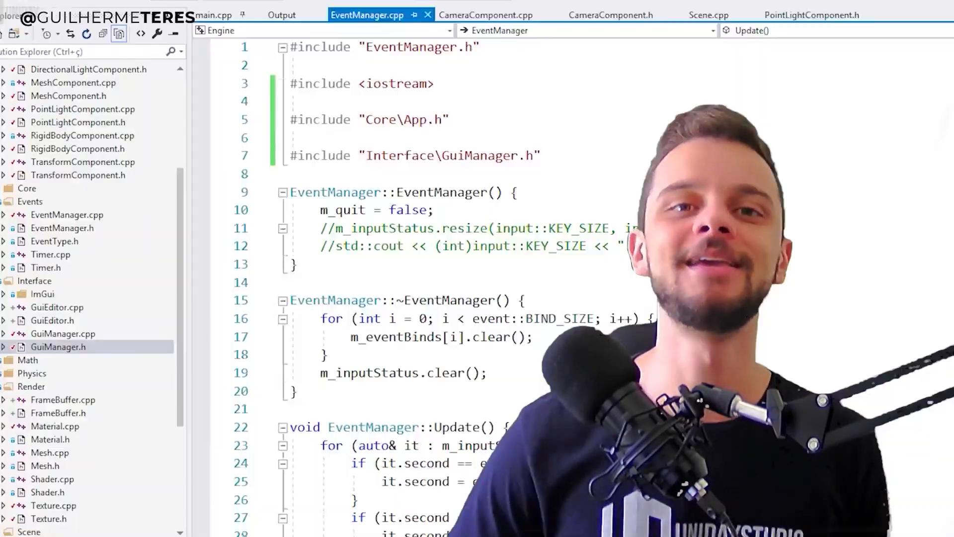
click(281, 14)
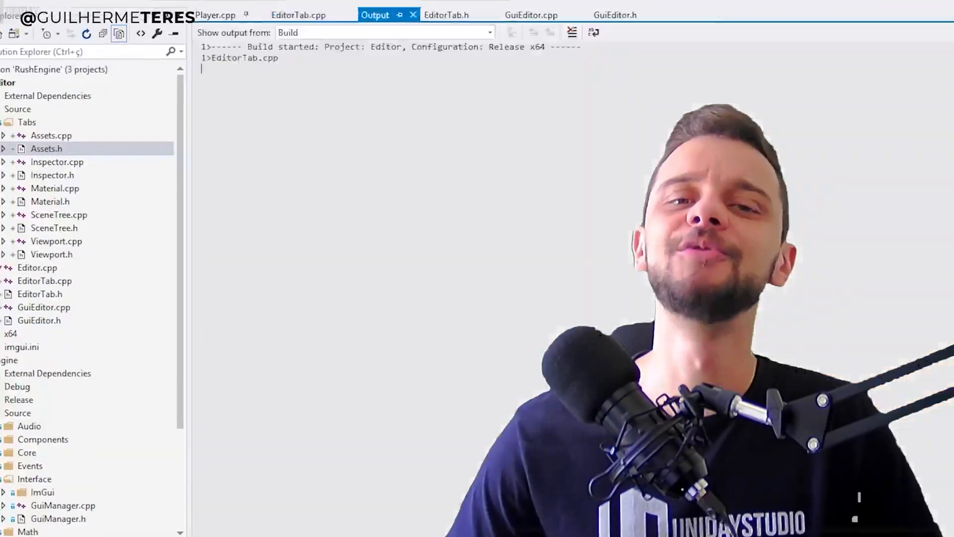
Add inline getters in Material.h for the diffuse texture and colour.
click(447, 15)
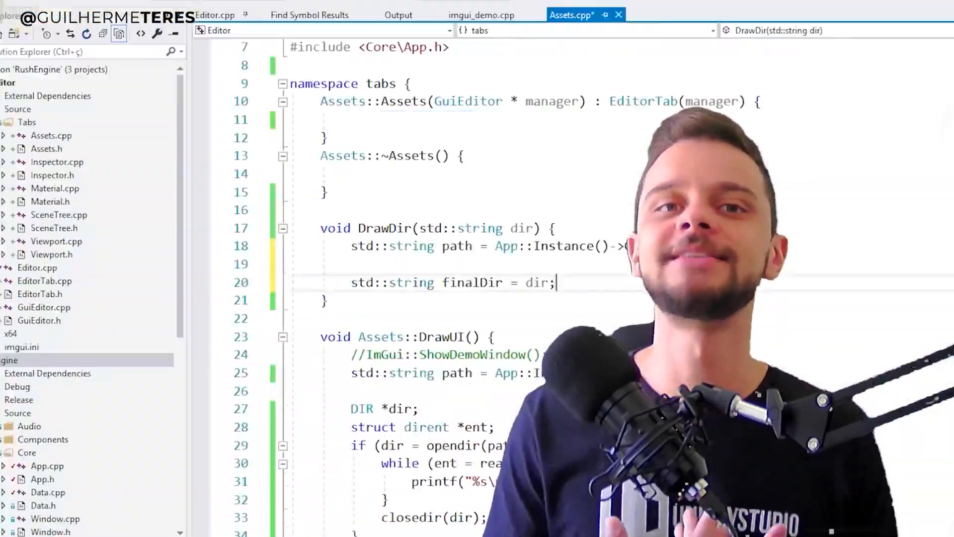
click(289, 15)
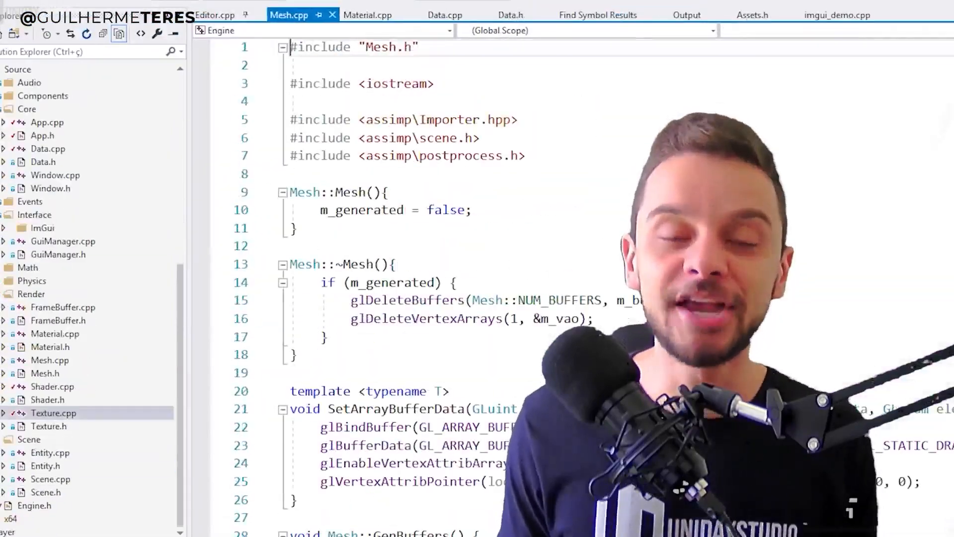
click(285, 15)
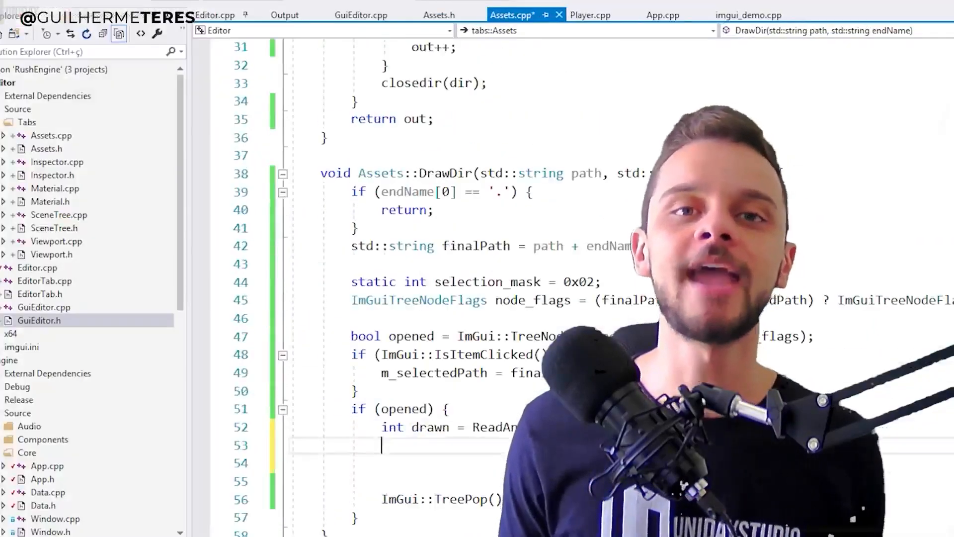
click(518, 15)
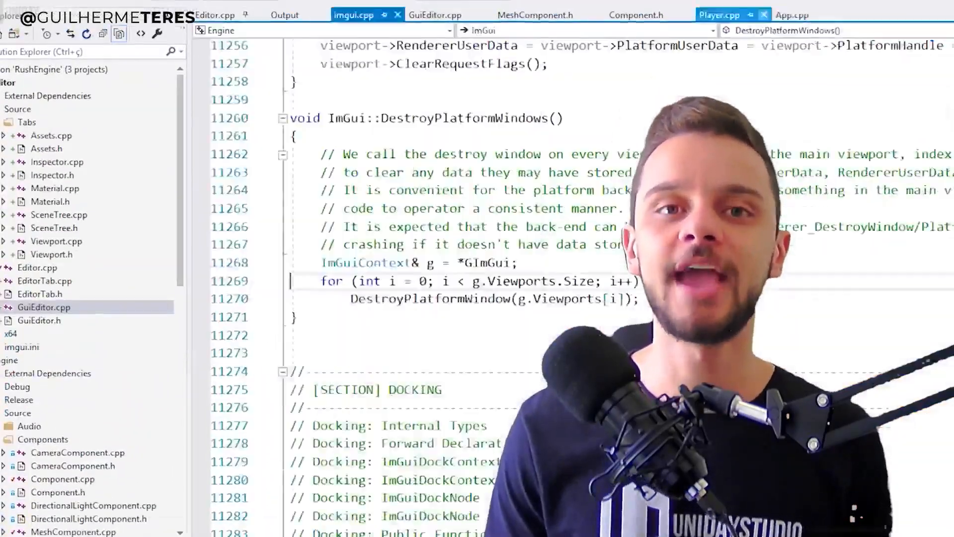
Add an ImGui Shadeless checkbox and separator to the editor Material tab's DrawUI.
click(887, 15)
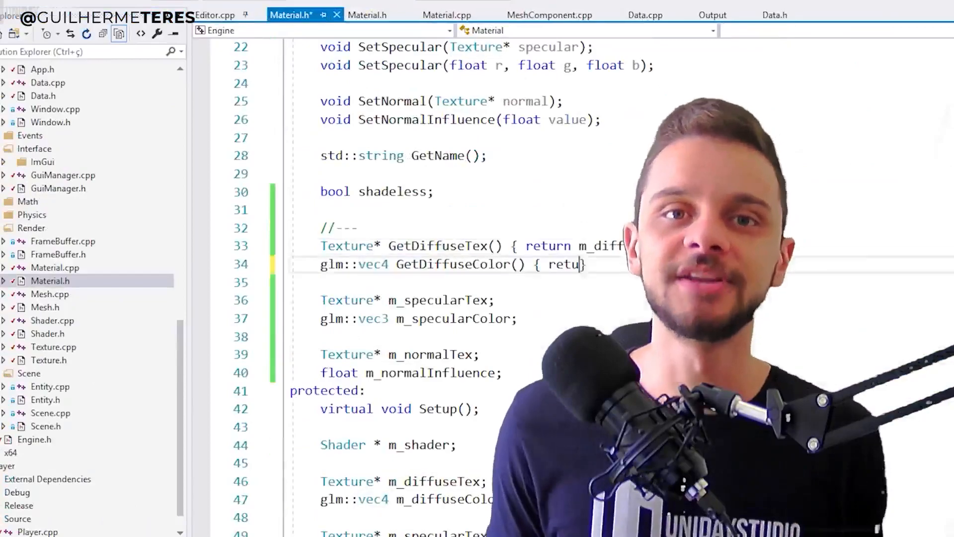
click(446, 15)
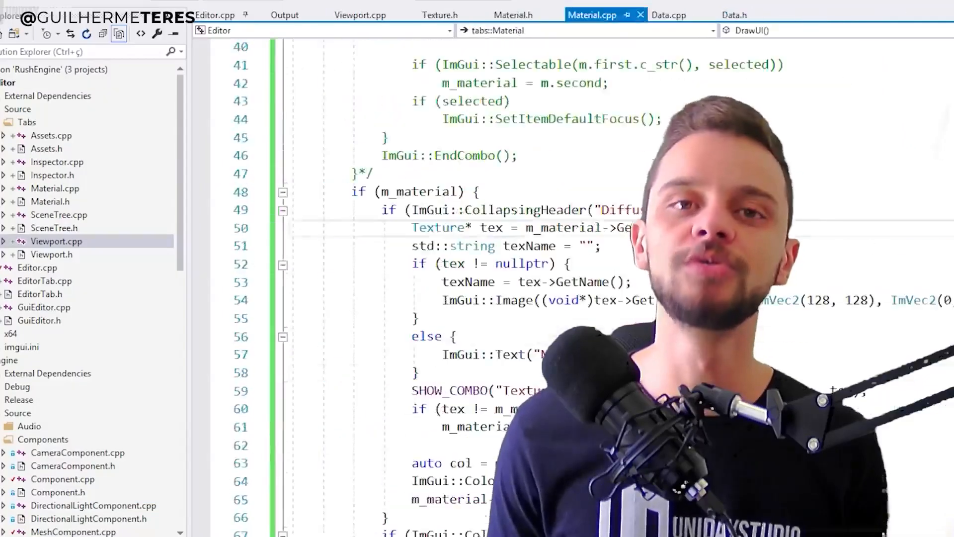
scroll(down, 3)
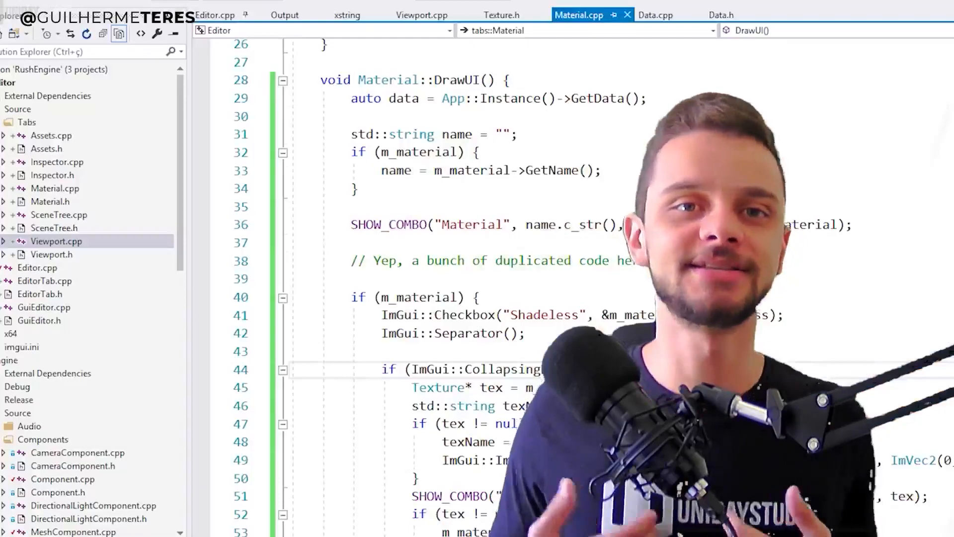
click(655, 15)
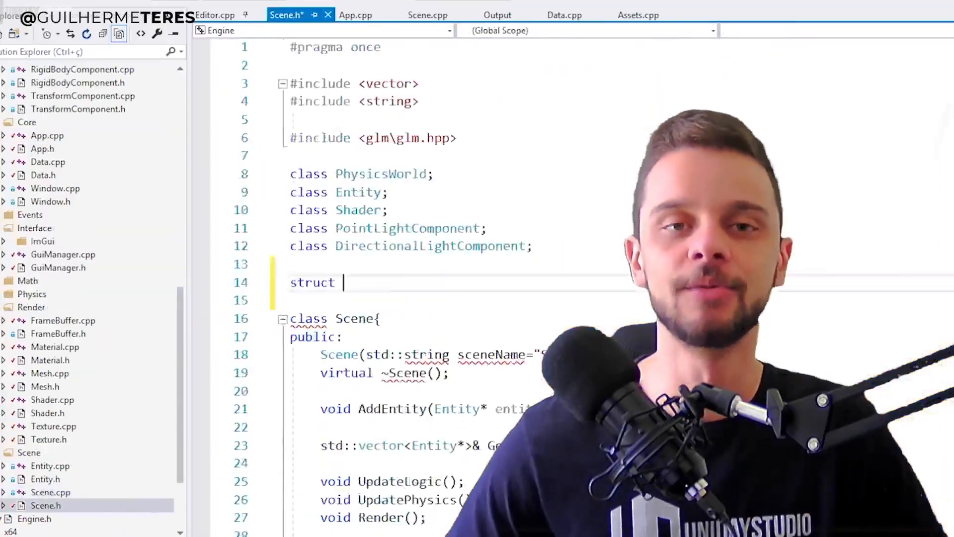
Add world uniforms in Scene.cpp and a Text editor tab using TextEditor.
click(427, 15)
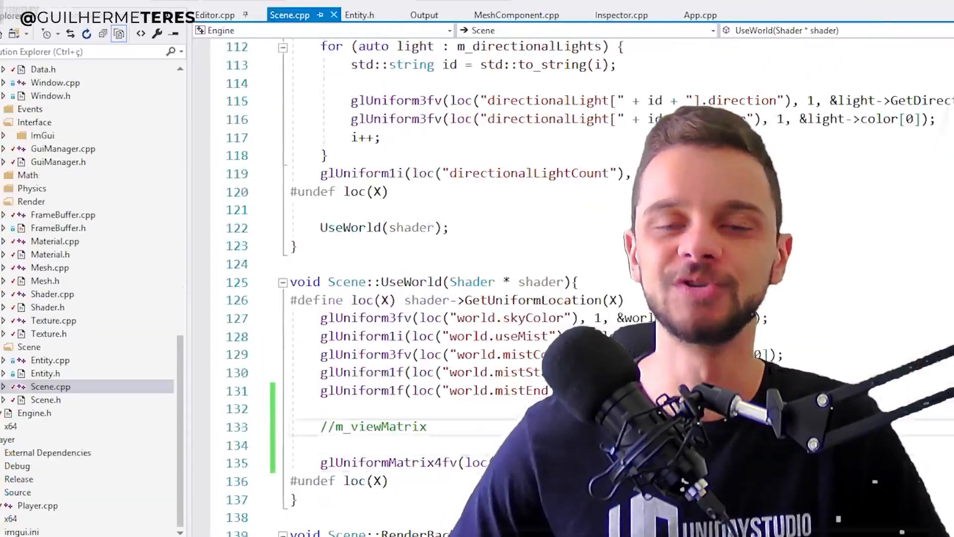
click(213, 15)
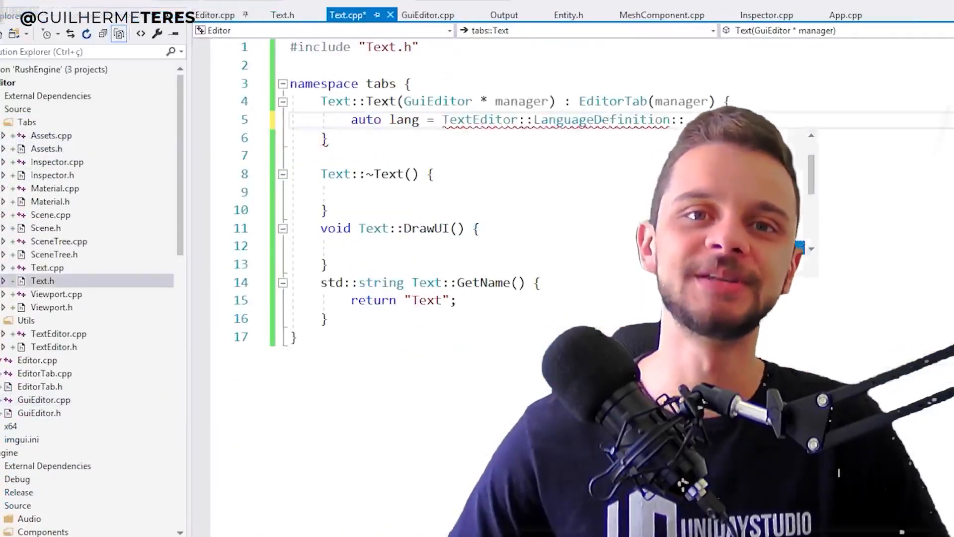
scroll(down, 3)
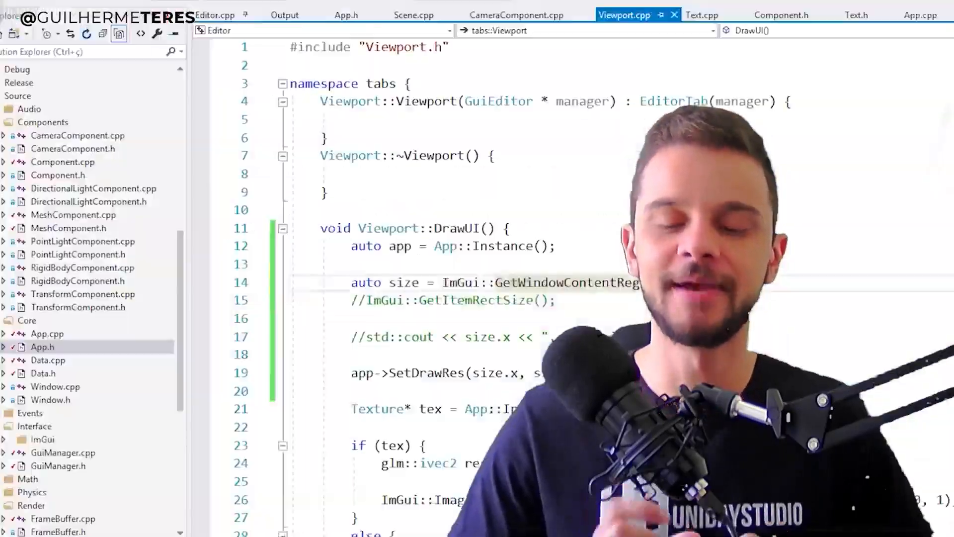
Add viewport sizing and an empty Data::ImportAiTexture, then build: Engine succeeds, Editor fails on Assets.cpp.
click(857, 15)
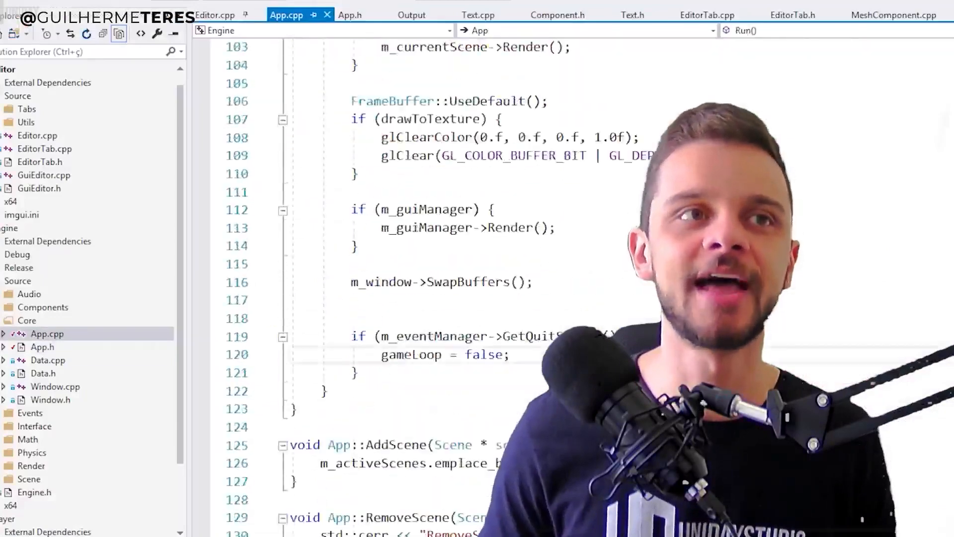
click(426, 15)
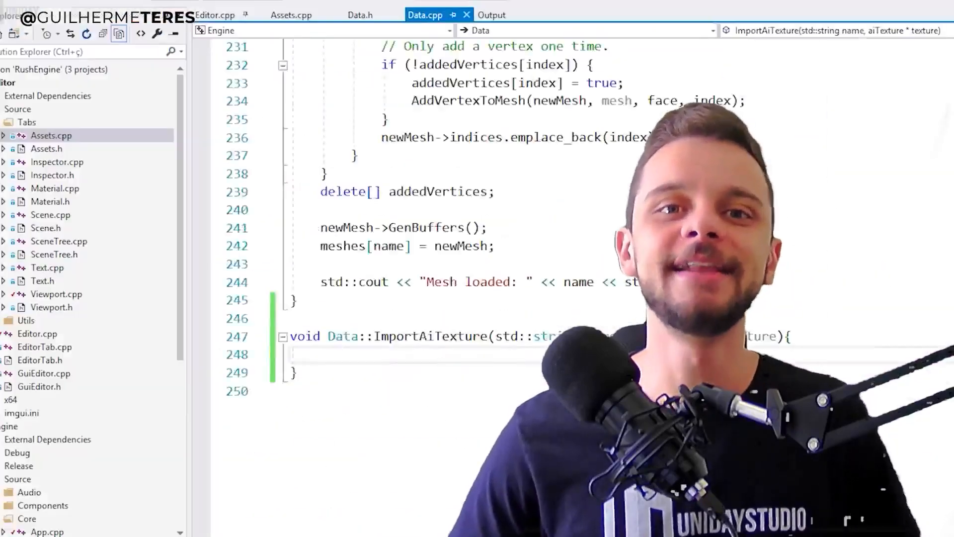
scroll(up, 3)
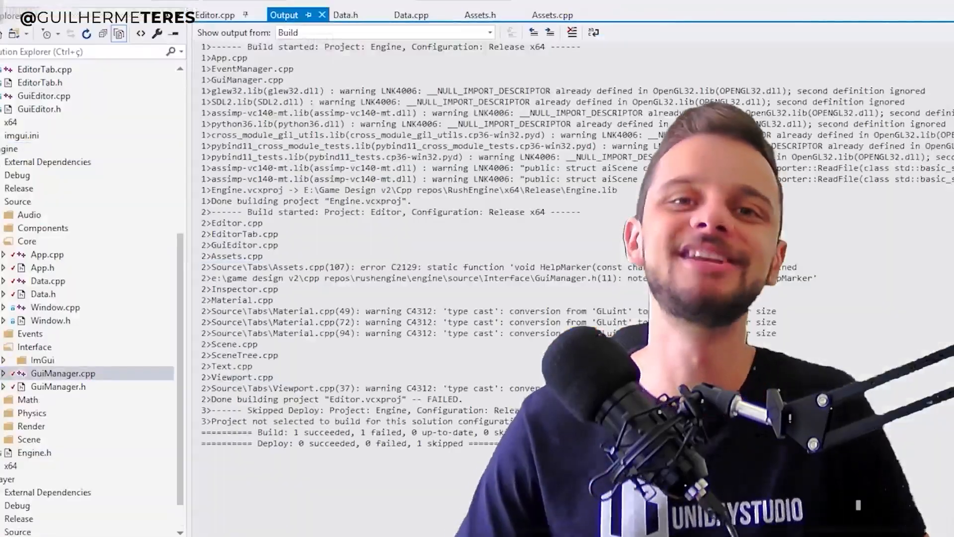
Add OpenedFile::Reload in Data.cpp and Scene::RemoveEntity with a Remove Selected menu item.
click(290, 14)
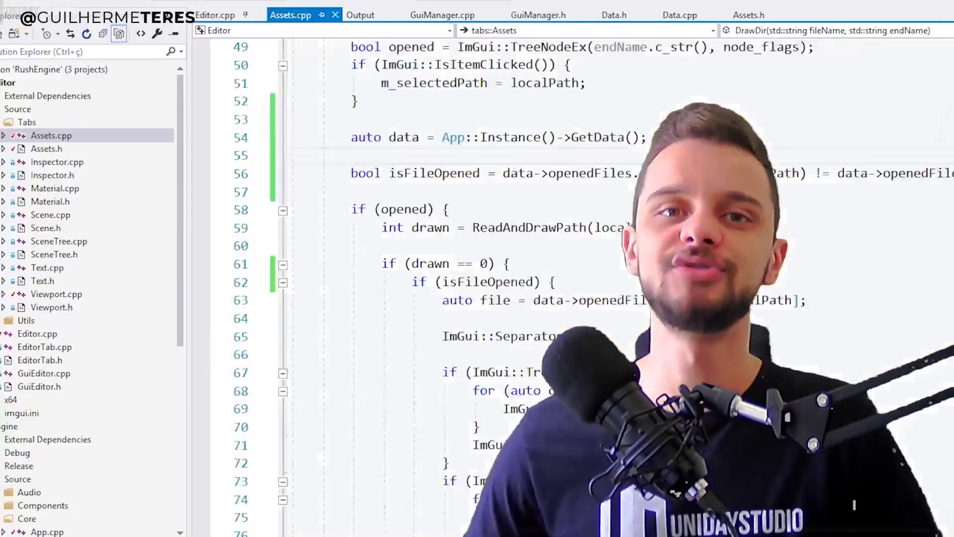
click(680, 15)
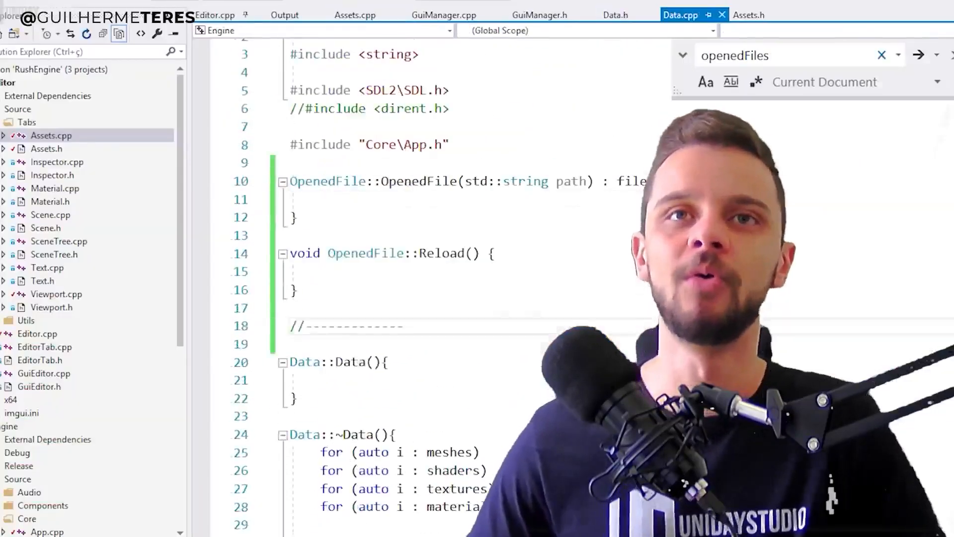
scroll(down, 3)
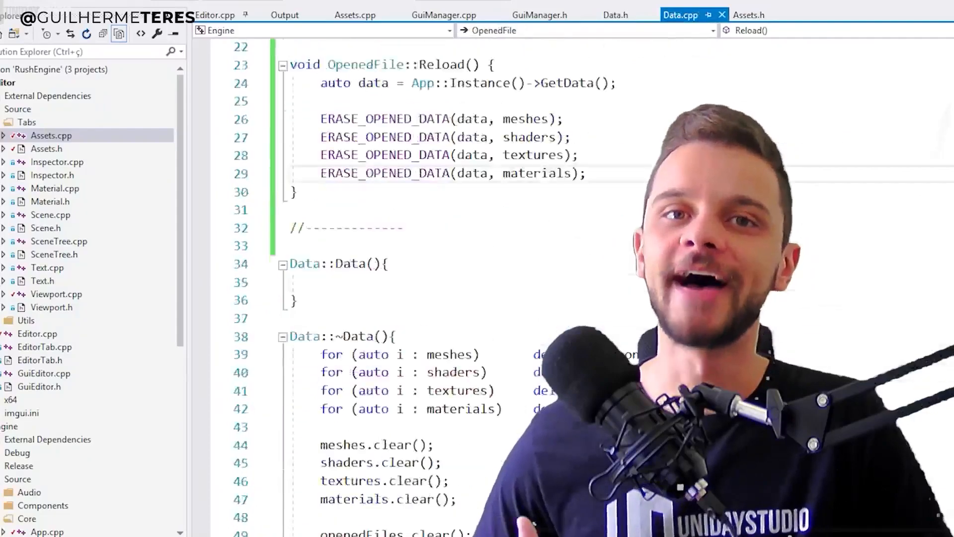
click(283, 14)
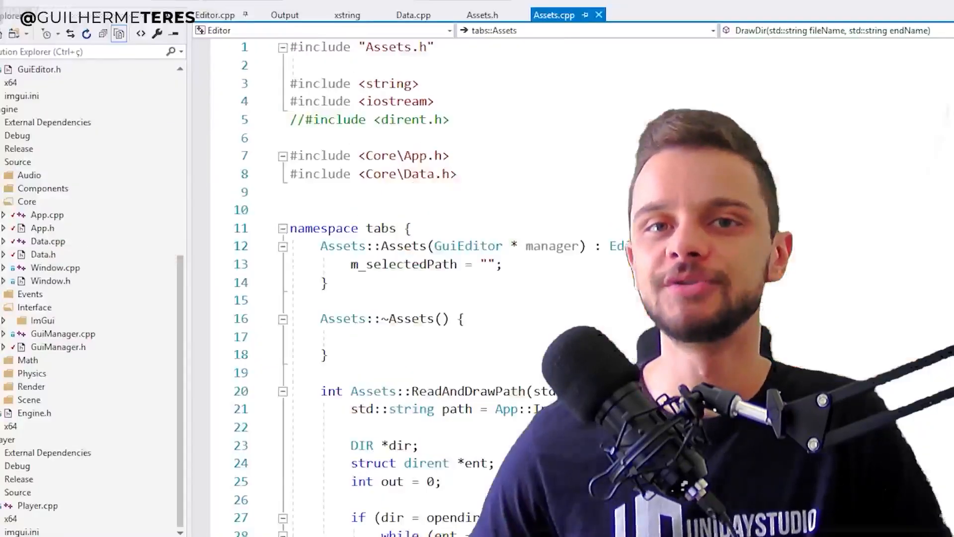
Add an isScript branch with an Edit button in Assets.cpp to send Python scripts to the editor.
click(297, 15)
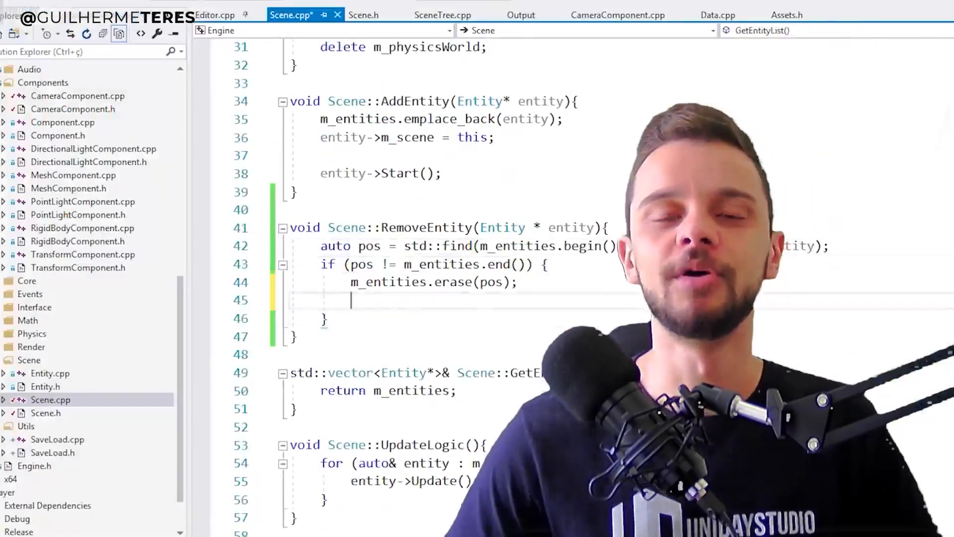
click(45, 333)
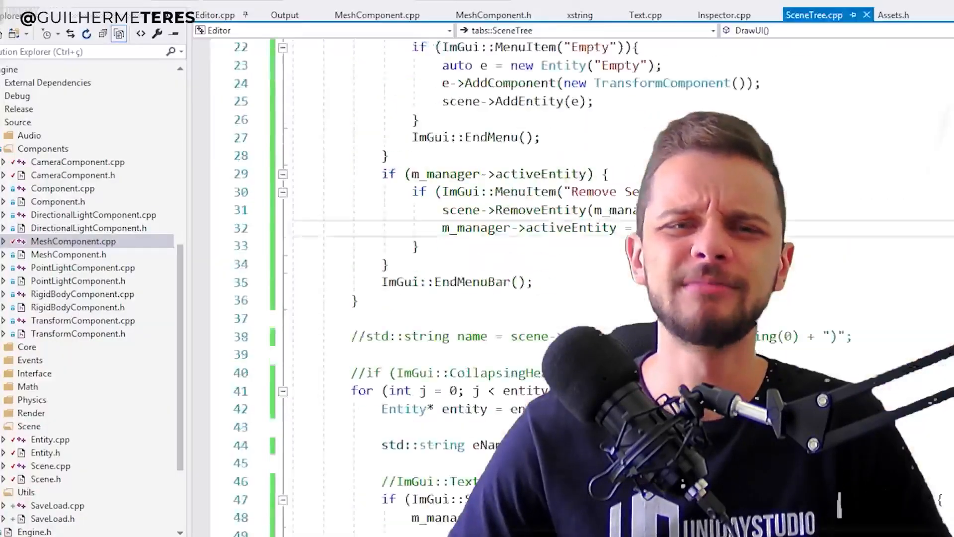
click(296, 15)
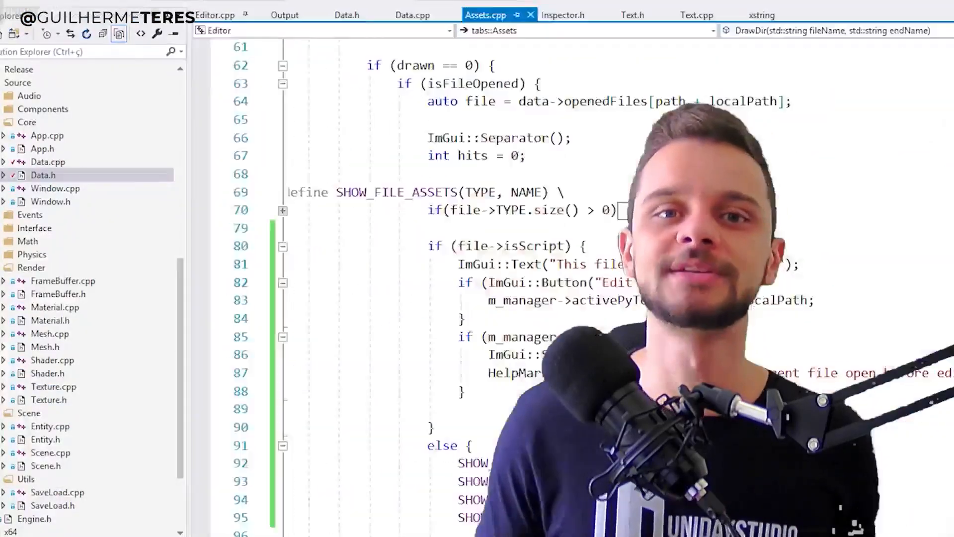
Finish Text::DrawUI and build all three projects successfully.
click(696, 14)
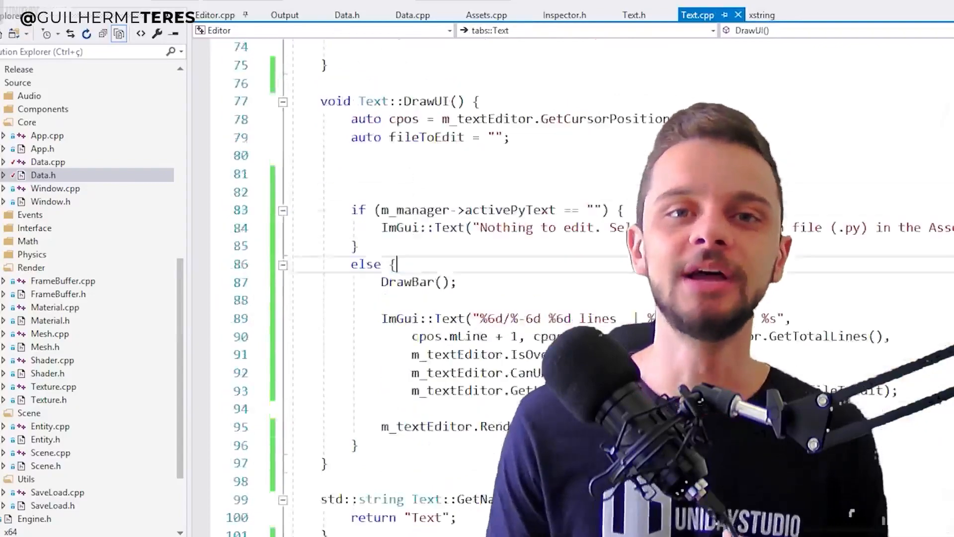
click(283, 15)
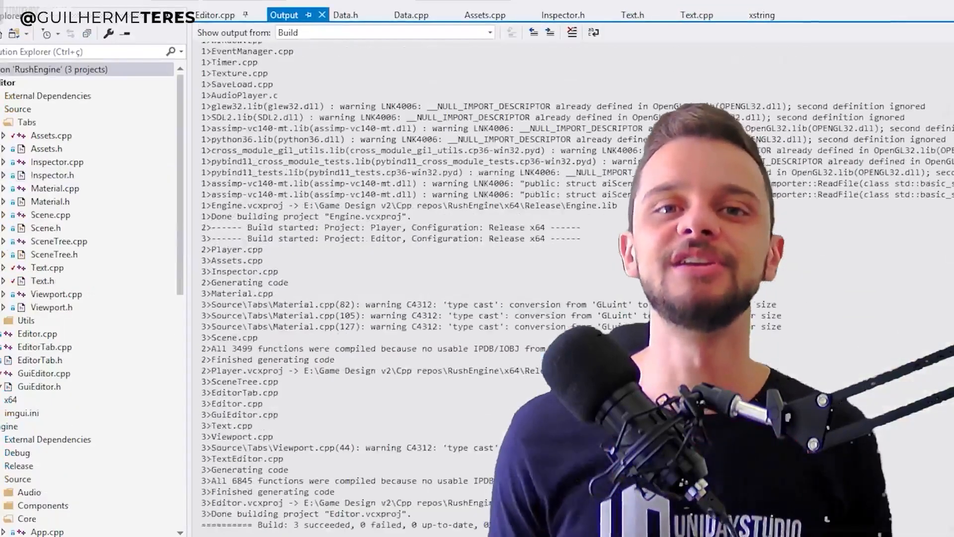
click(554, 15)
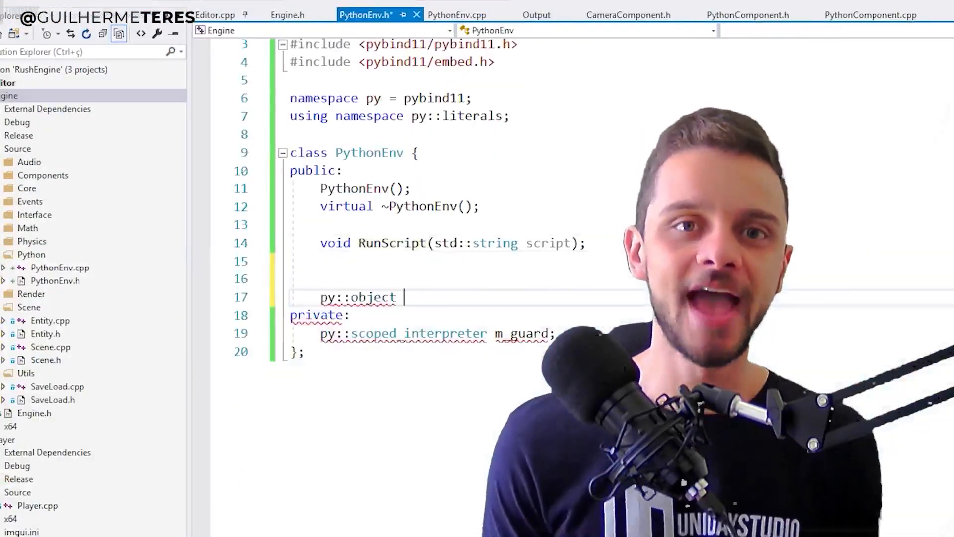
click(456, 15)
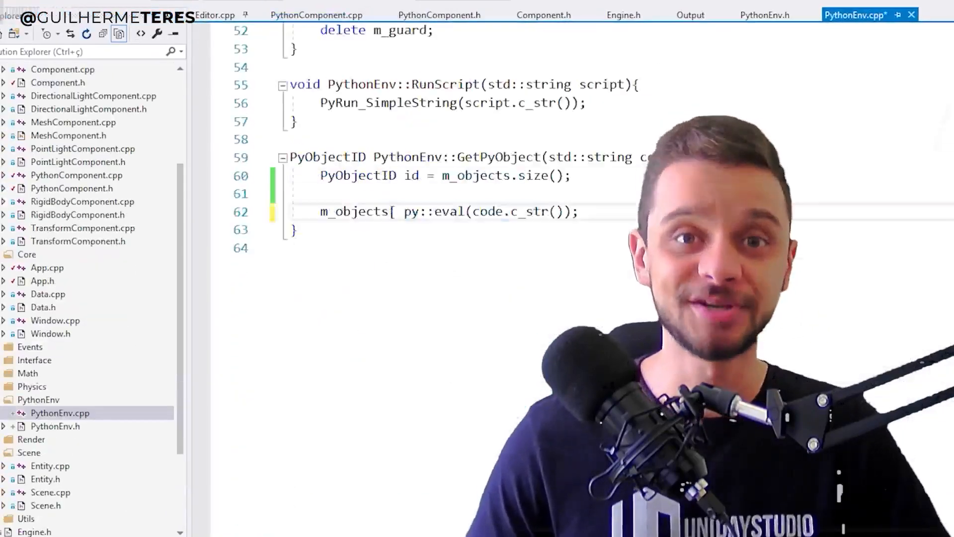
Create PythonEnv with RunScript and GetPyObject, add LAST_ID in Entity.cpp, and UI logic updates in App.cpp.
click(765, 15)
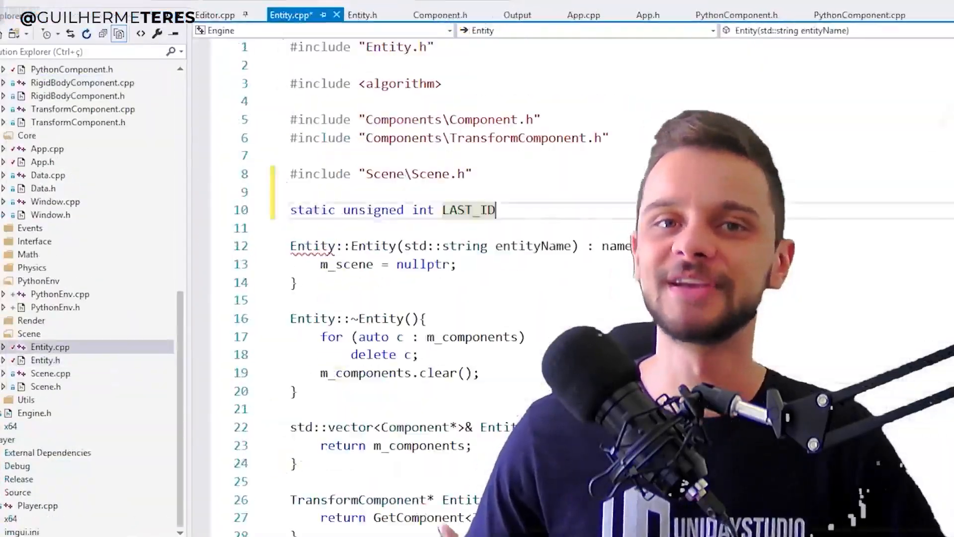
click(717, 15)
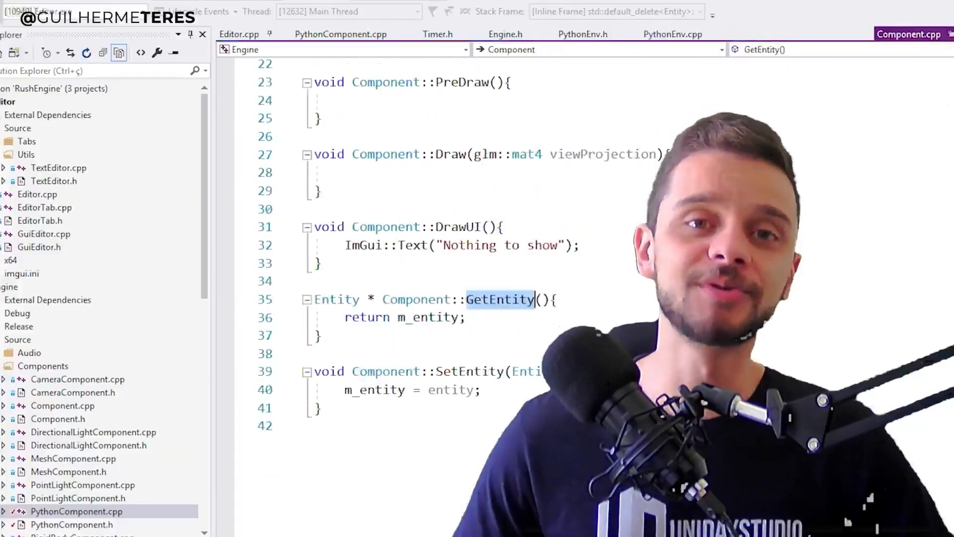
click(414, 14)
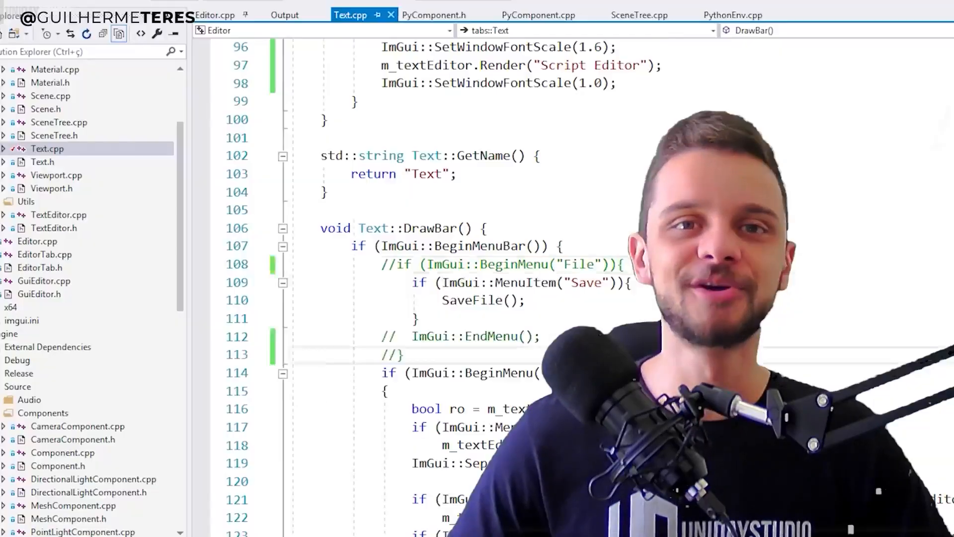
click(429, 15)
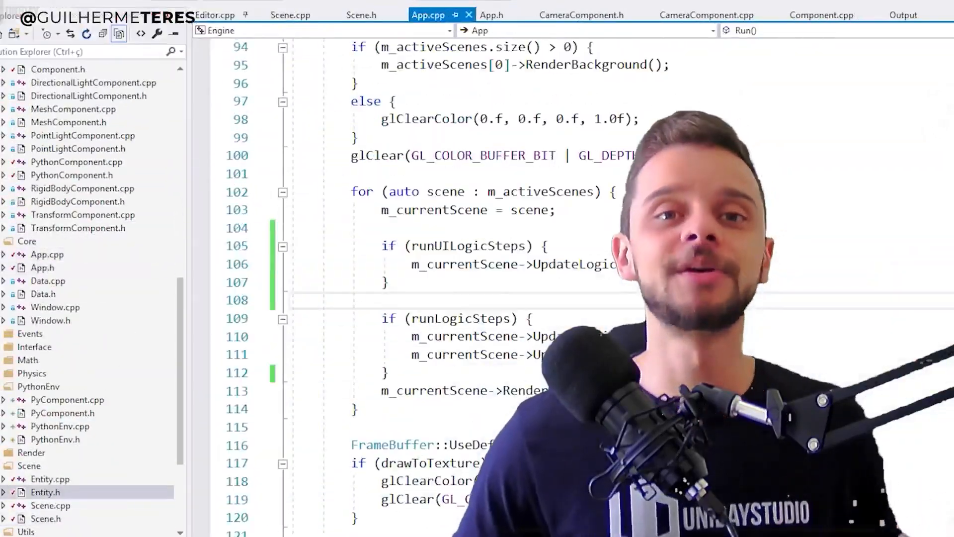